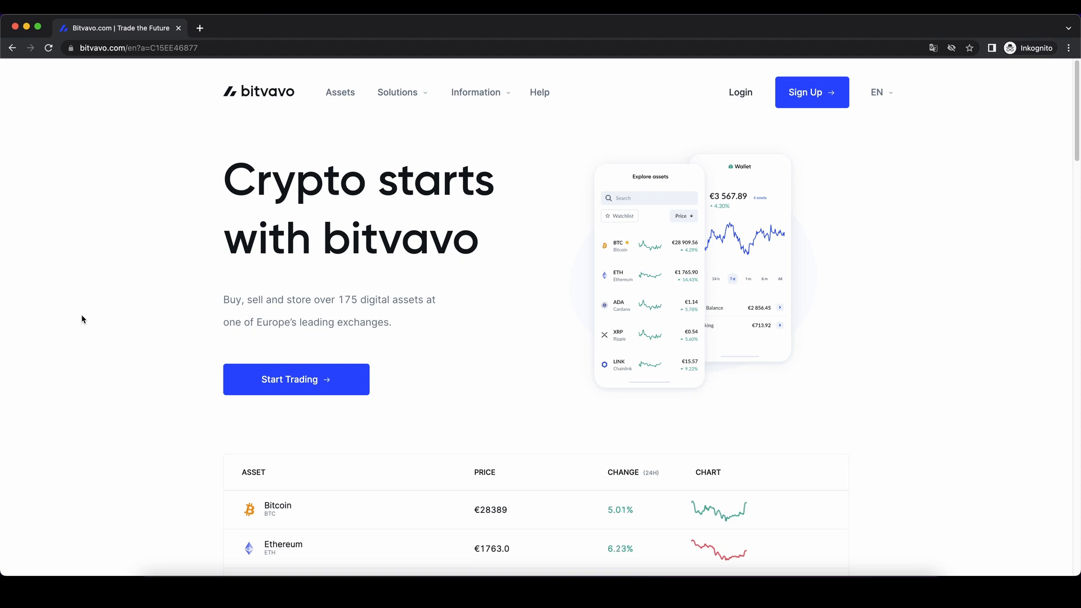
pyautogui.moveTo(627, 138)
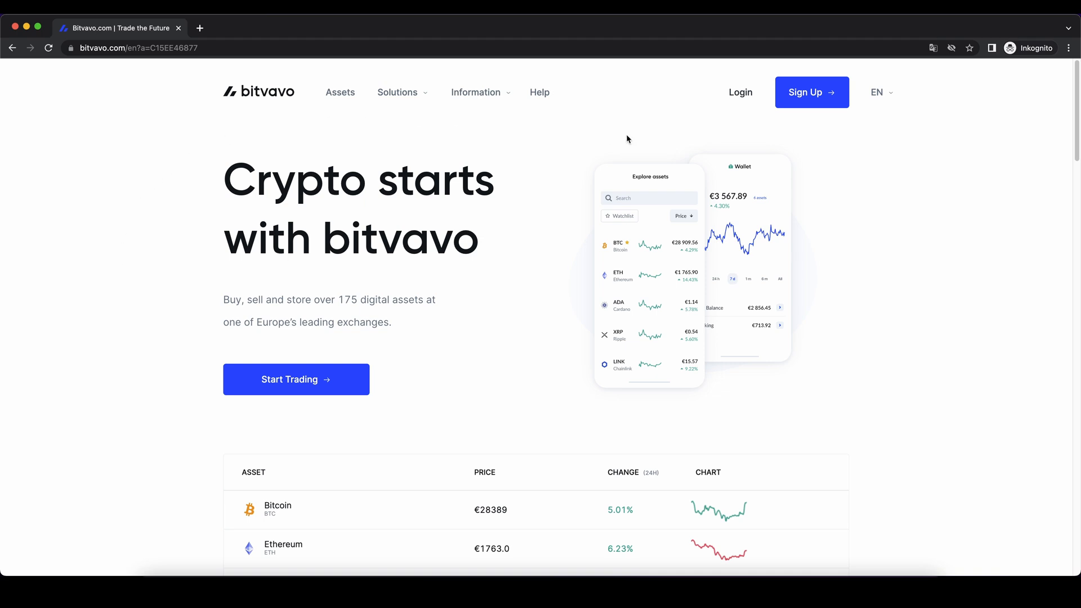
pyautogui.moveTo(296, 378)
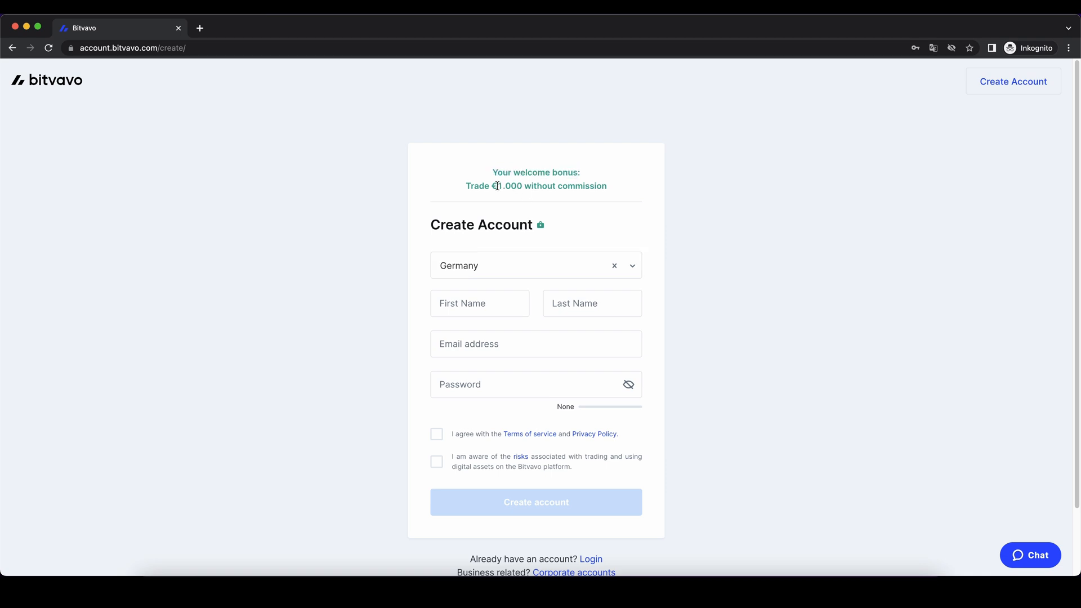
# Step: Go from the Bitvavo homepage to the Create Account form via Sign Up
pyautogui.doubleClick(512, 186)
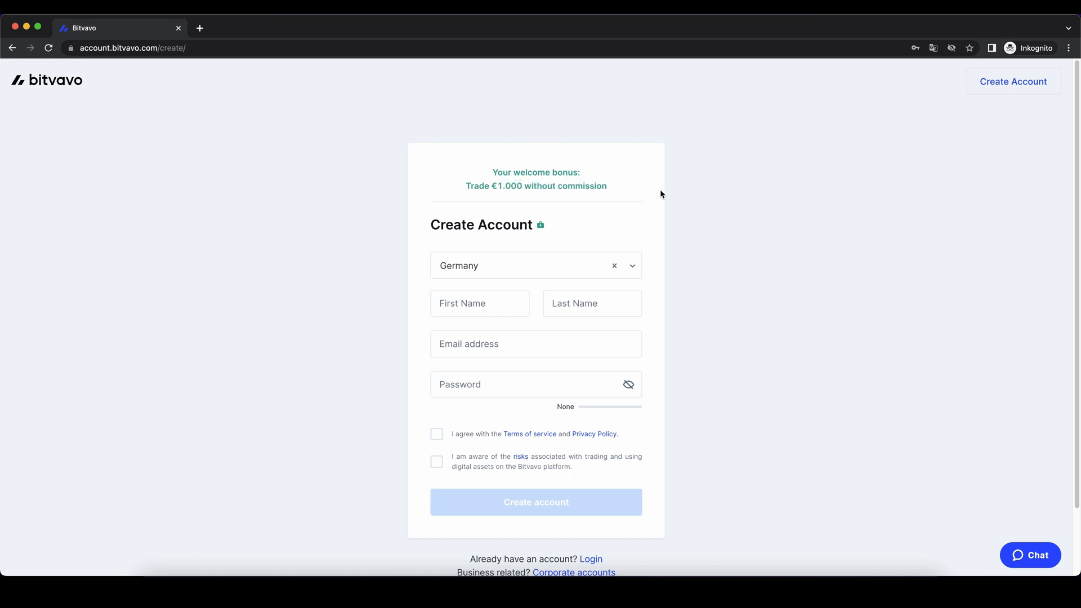
pyautogui.moveTo(561, 195)
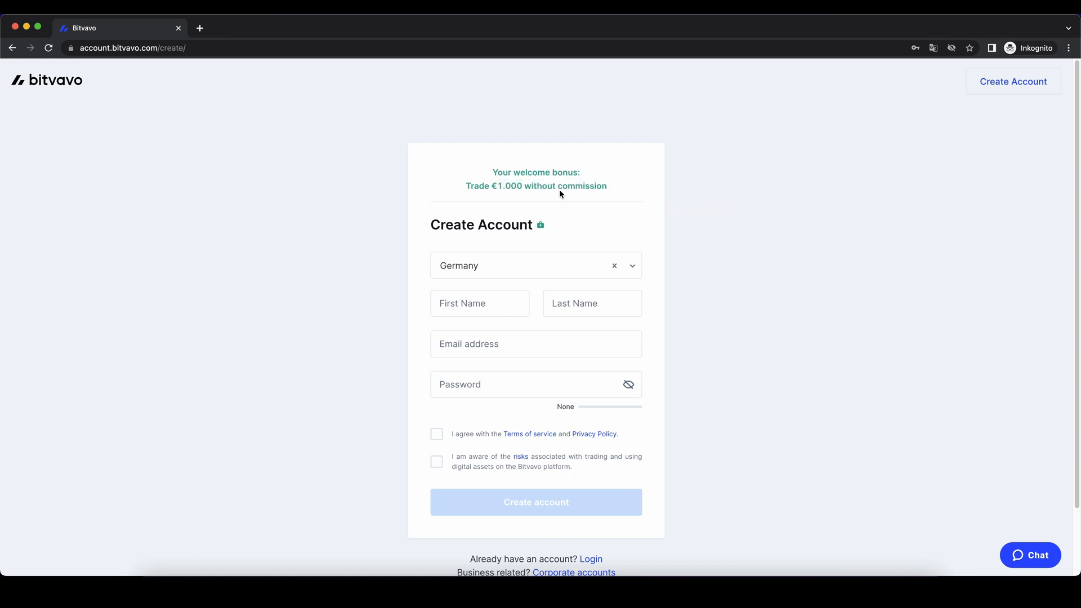
pyautogui.moveTo(536, 502)
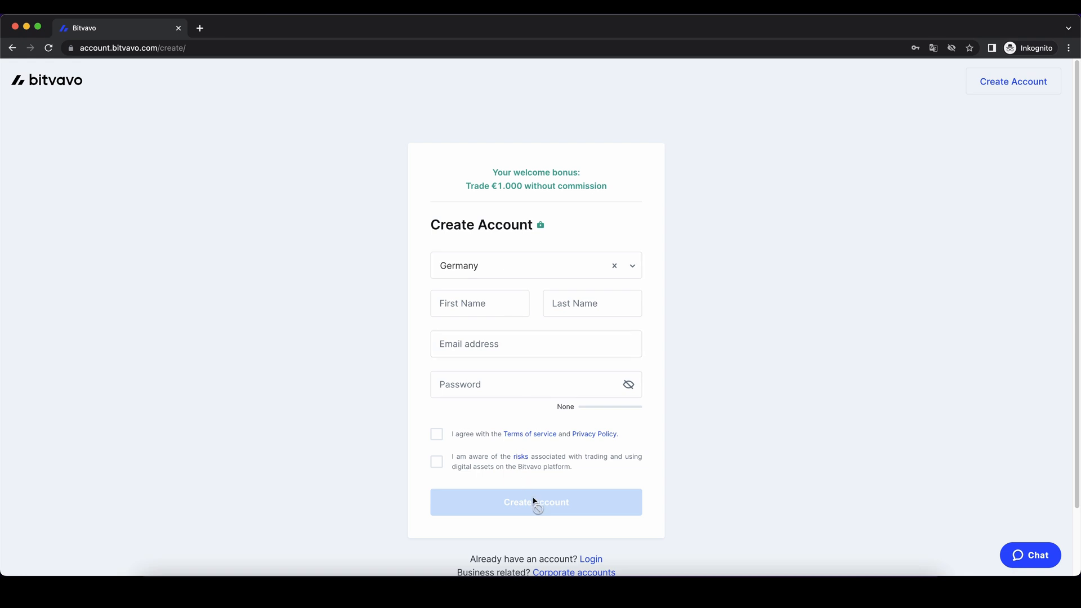
# Step: Submit the account form and reach the verification overview from the user menu
pyautogui.click(536, 502)
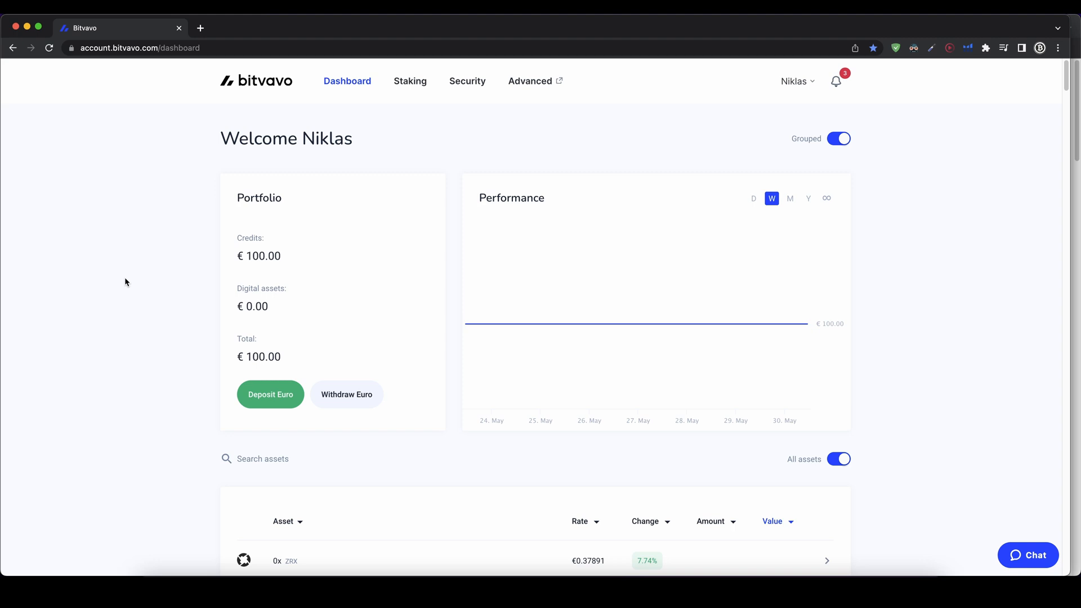
pyautogui.moveTo(490, 161)
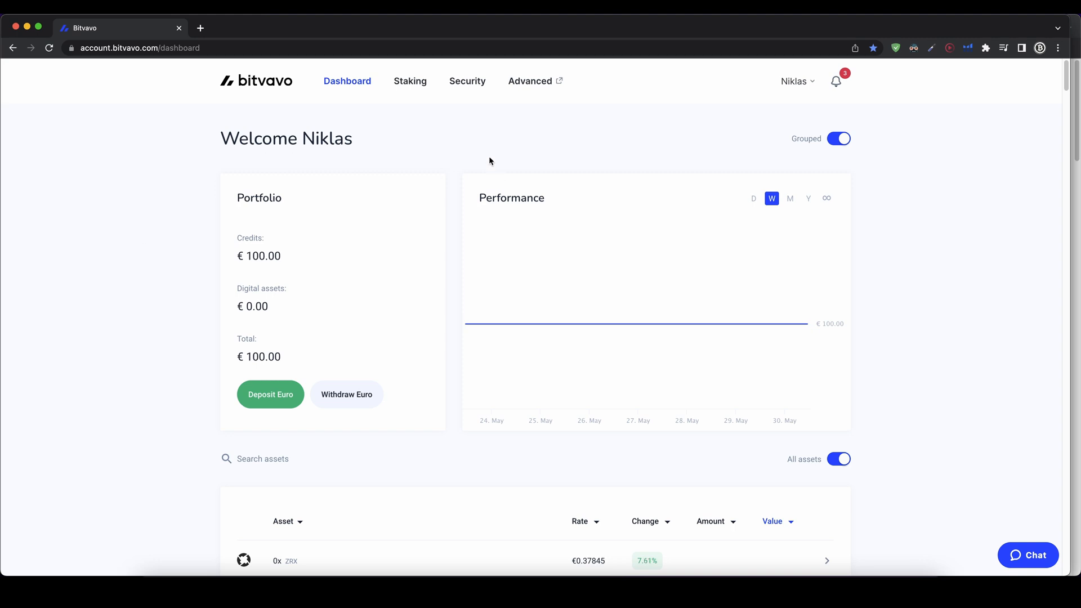
pyautogui.moveTo(513, 148)
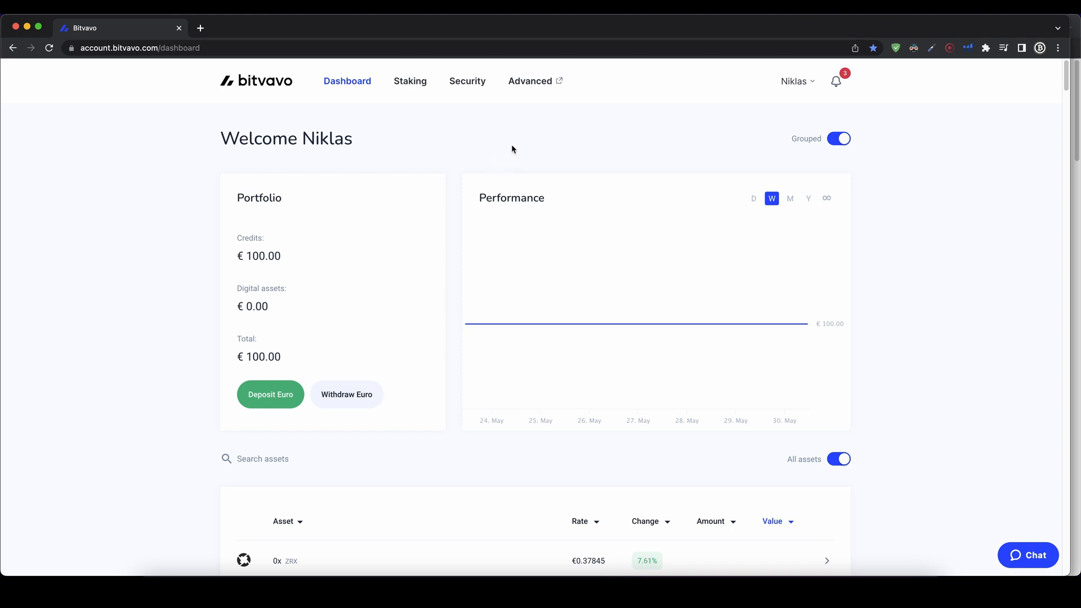
pyautogui.click(794, 81)
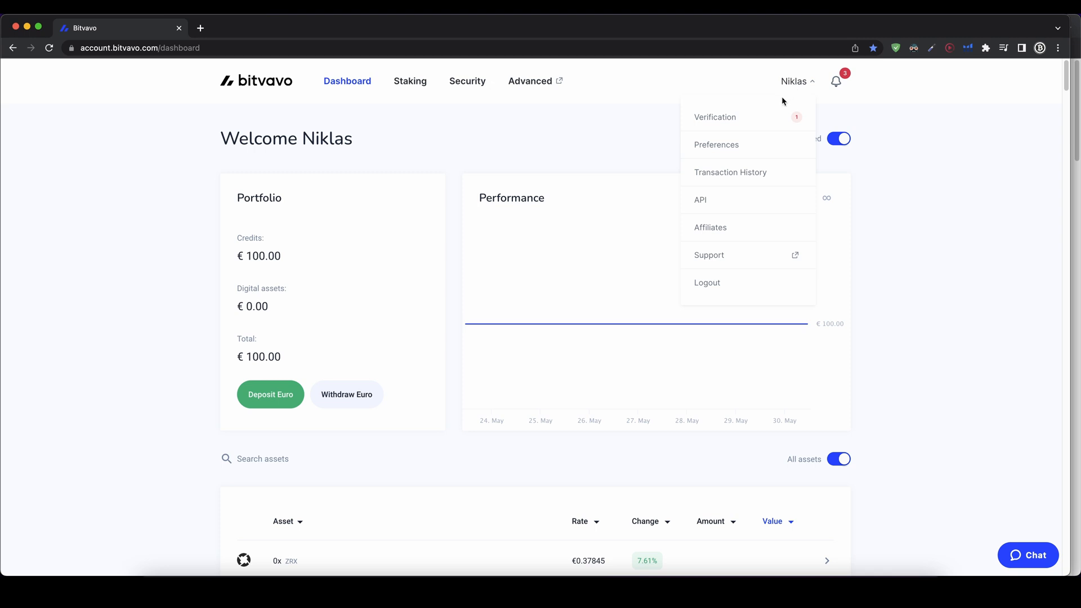
pyautogui.click(716, 117)
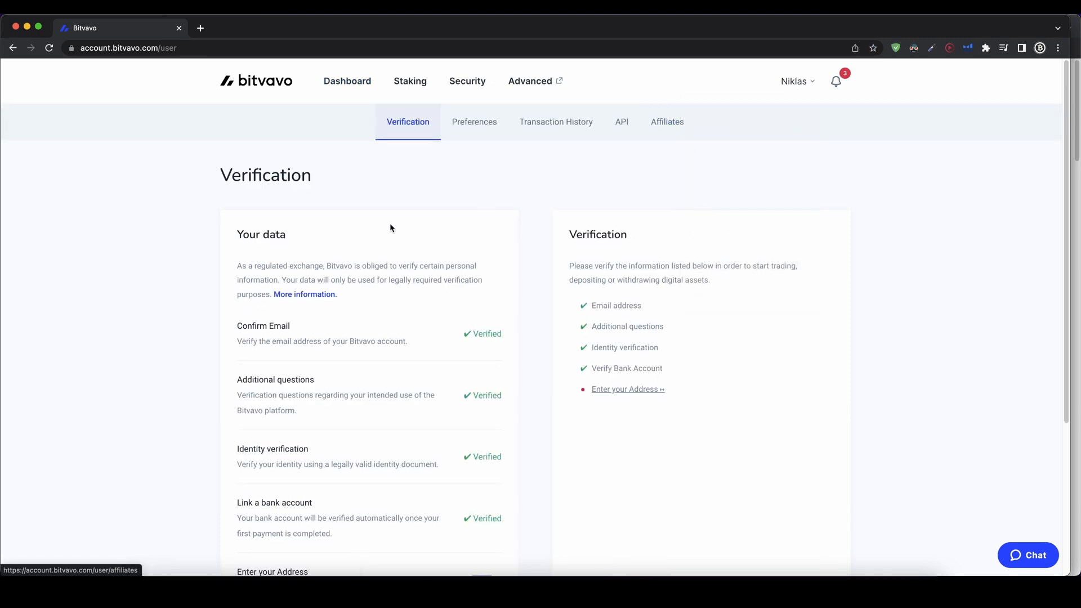
pyautogui.scroll(-3)
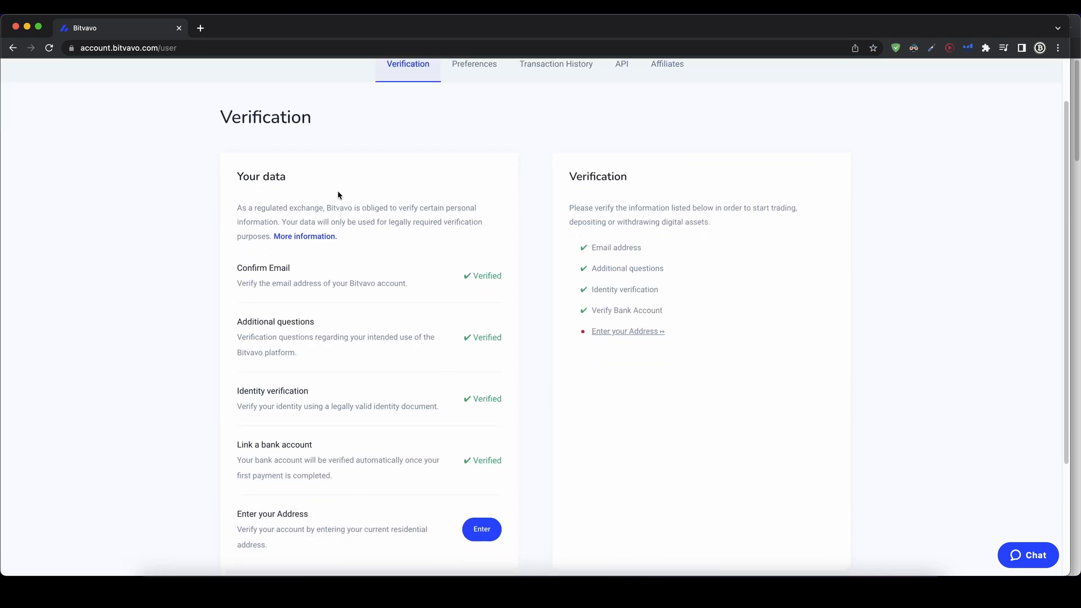
pyautogui.scroll(-3)
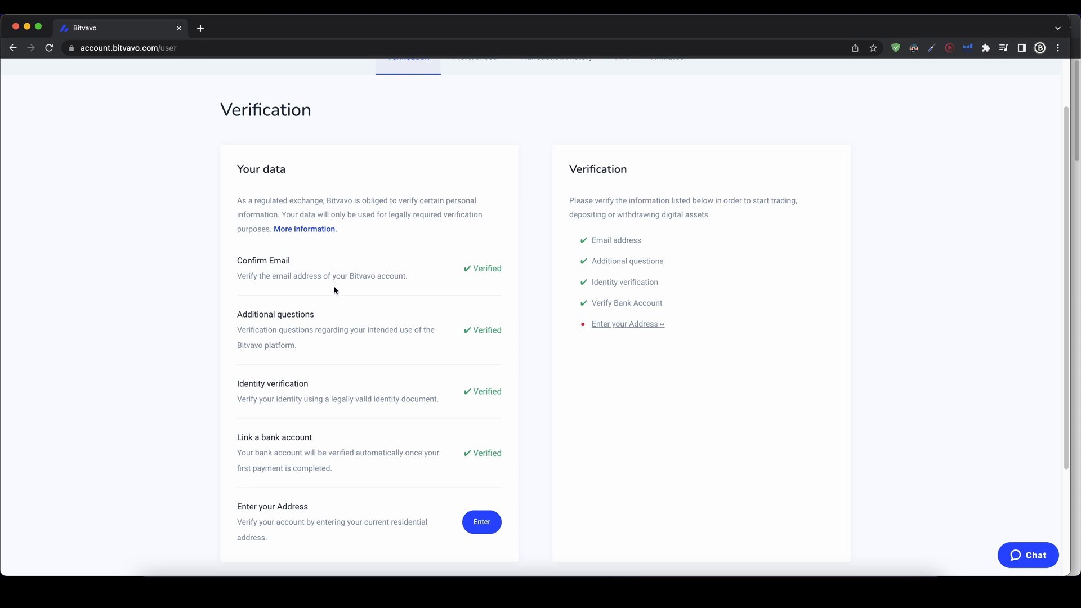
pyautogui.moveTo(365, 273)
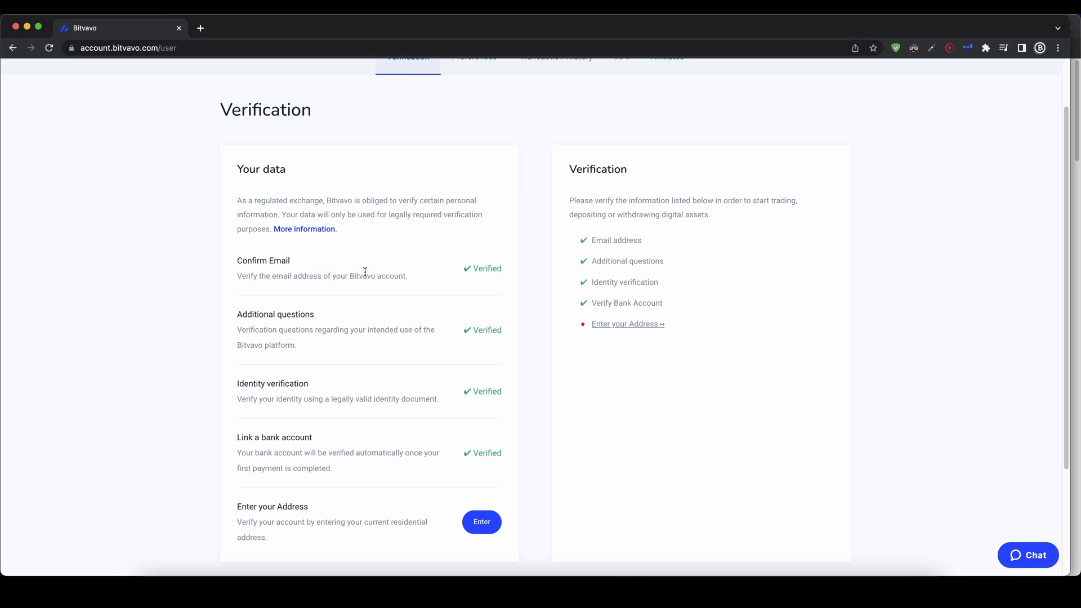
pyautogui.moveTo(260, 327)
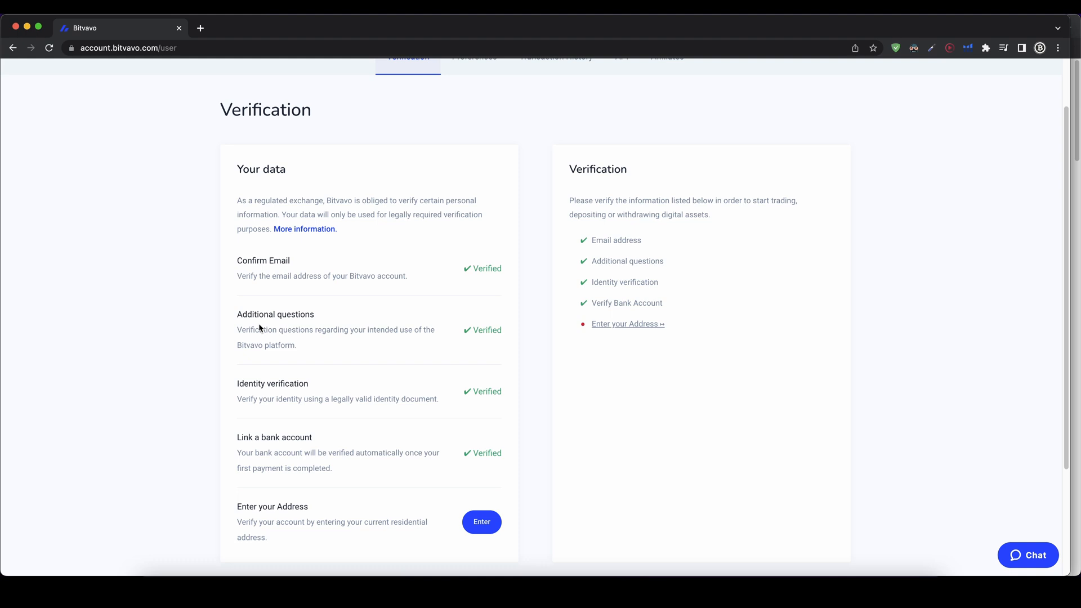
pyautogui.moveTo(331, 345)
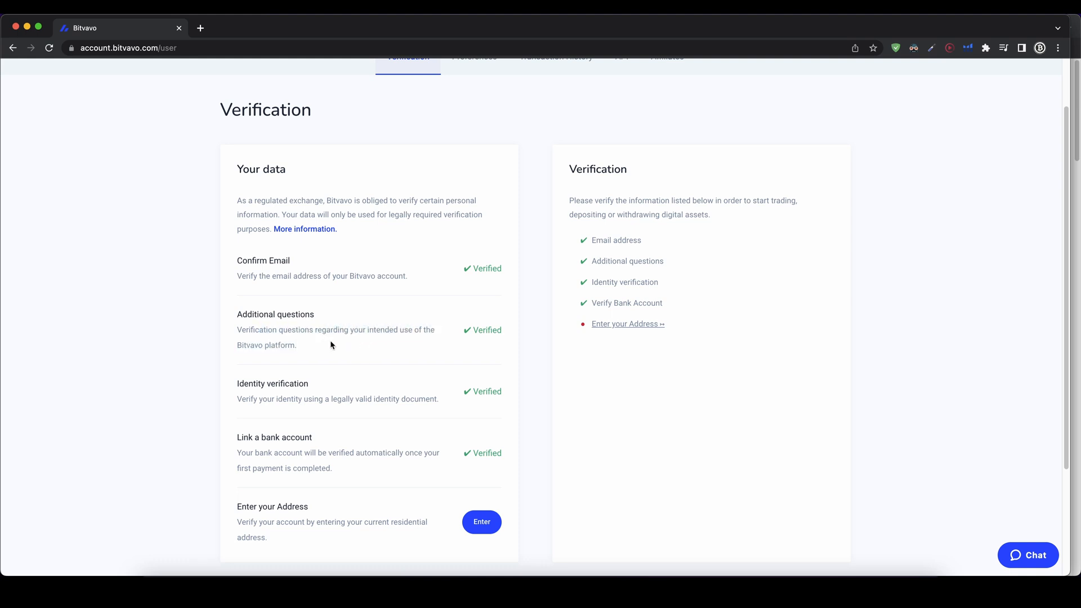
pyautogui.moveTo(246, 386)
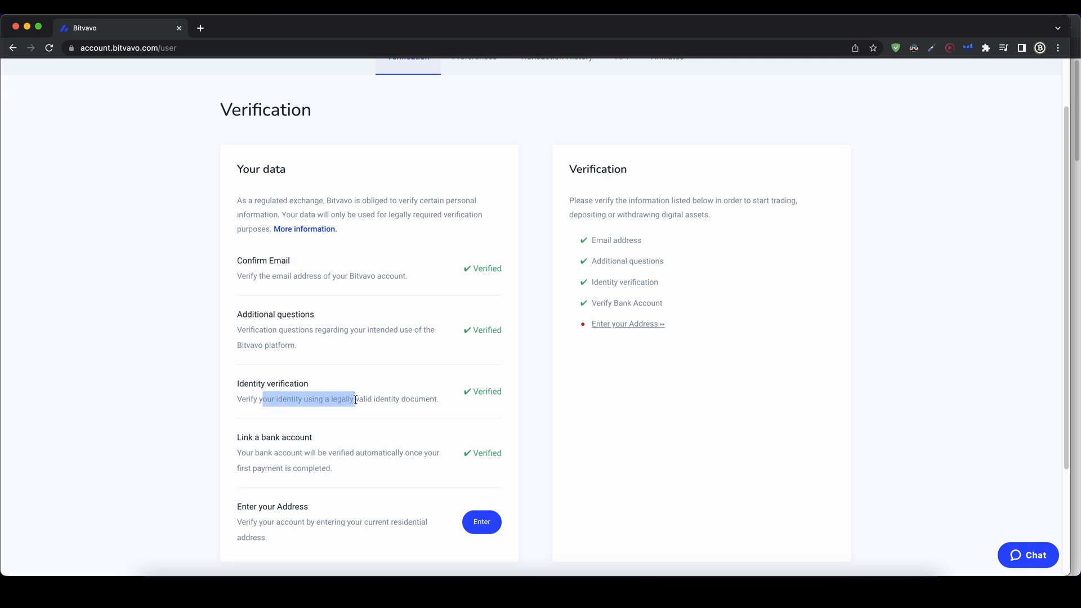
# Step: Review the verification items: email, questions, identity, bank account verified, address pending
pyautogui.click(376, 401)
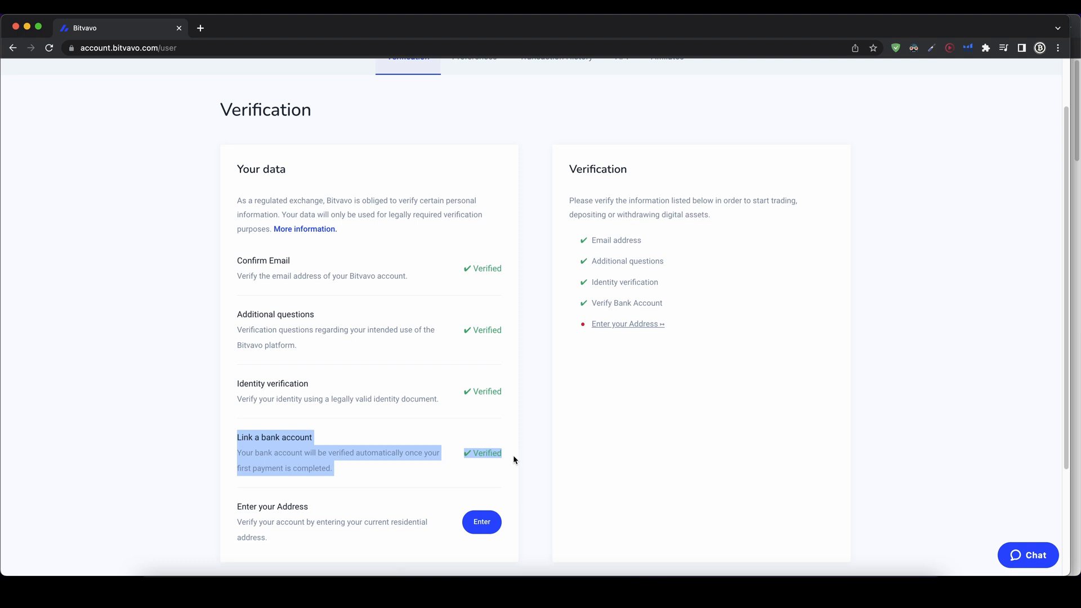
pyautogui.click(507, 454)
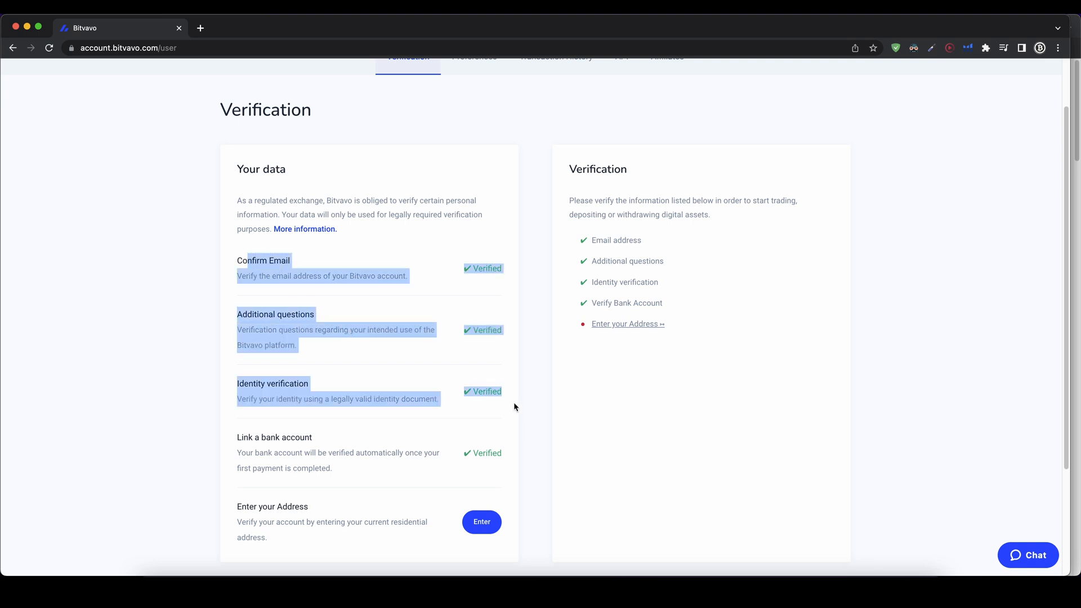
pyautogui.click(514, 404)
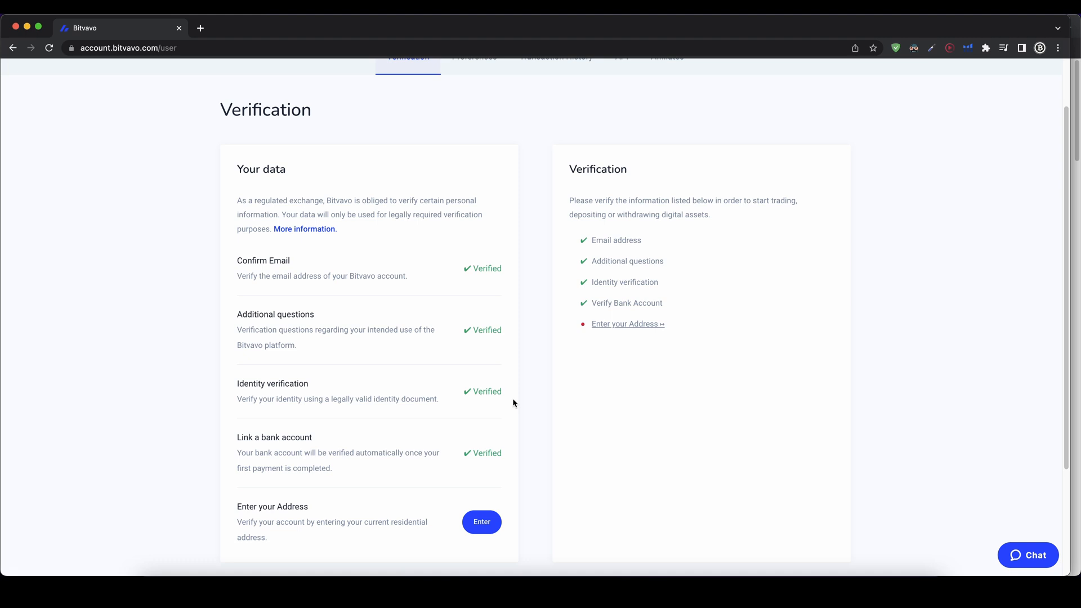
pyautogui.scroll(3)
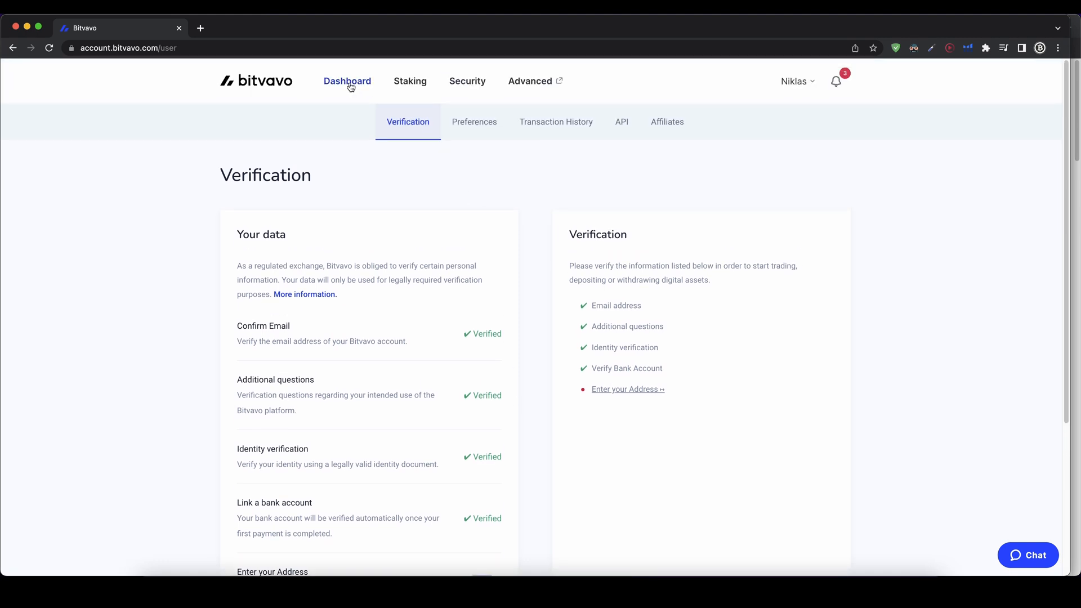
# Step: Start a 500 EUR euro deposit from the dashboard with SEPA transfer as payment method
pyautogui.click(348, 81)
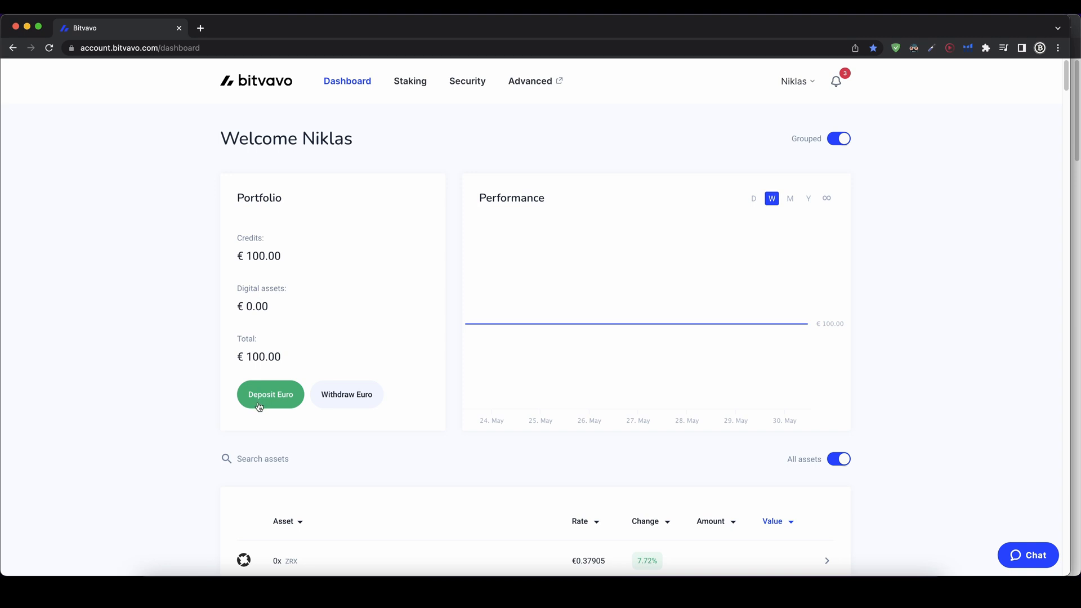
pyautogui.click(271, 395)
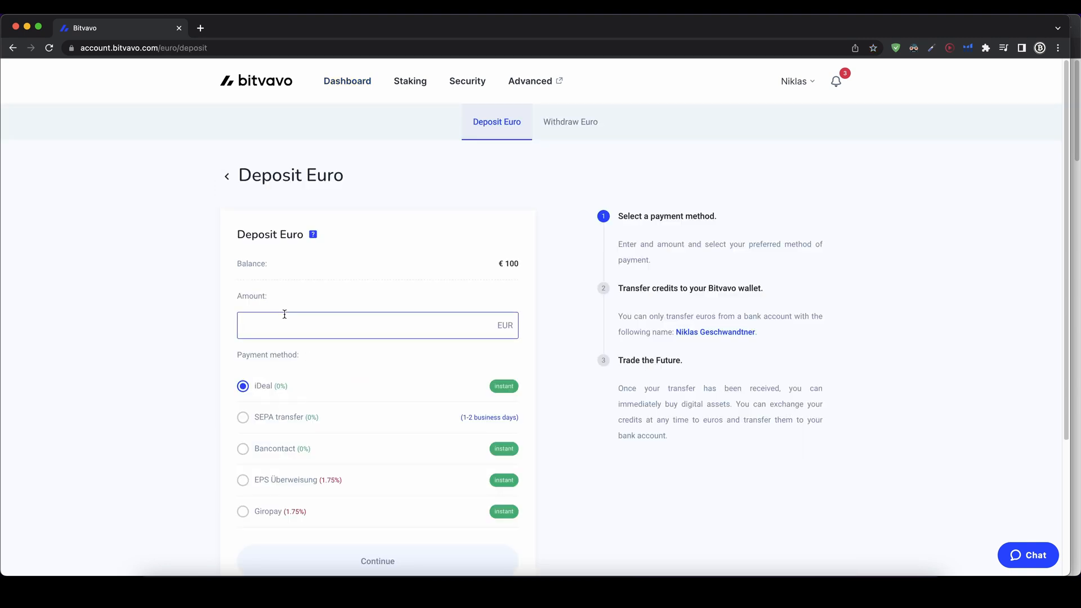
pyautogui.write('500')
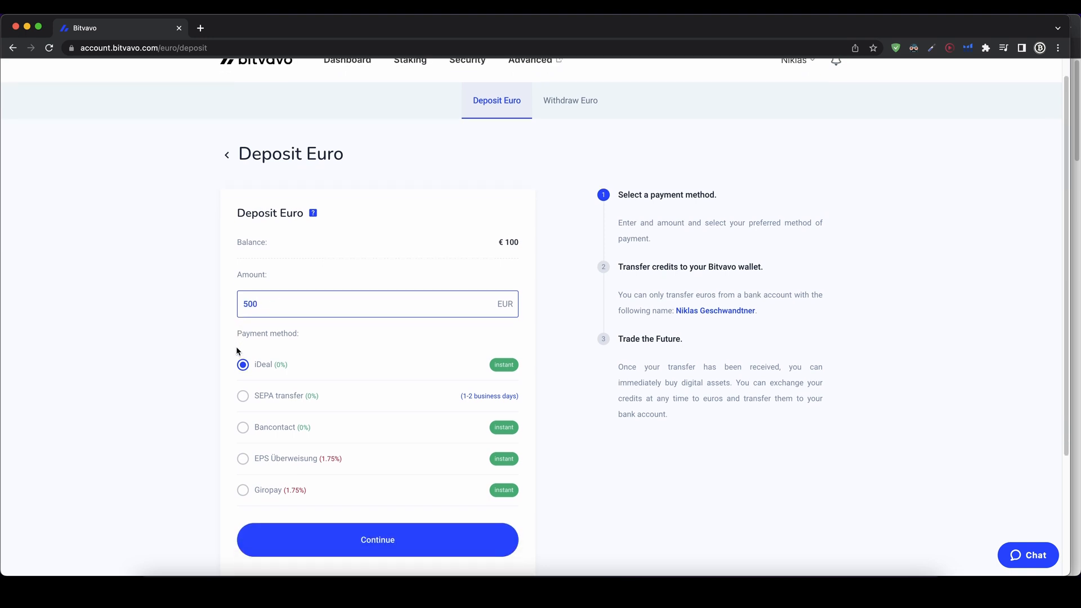
pyautogui.moveTo(281, 435)
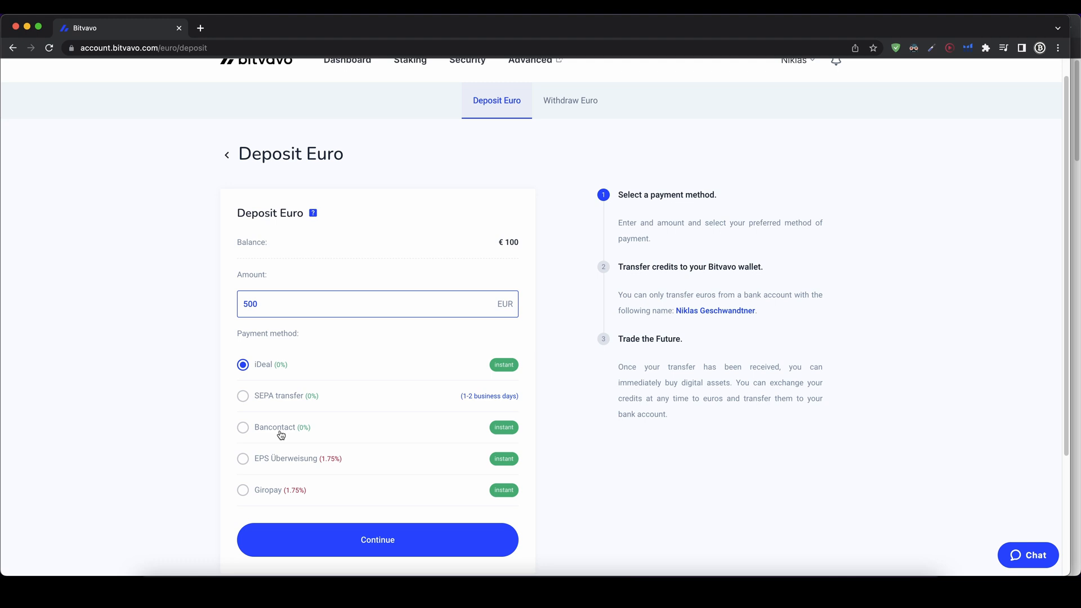
pyautogui.moveTo(307, 482)
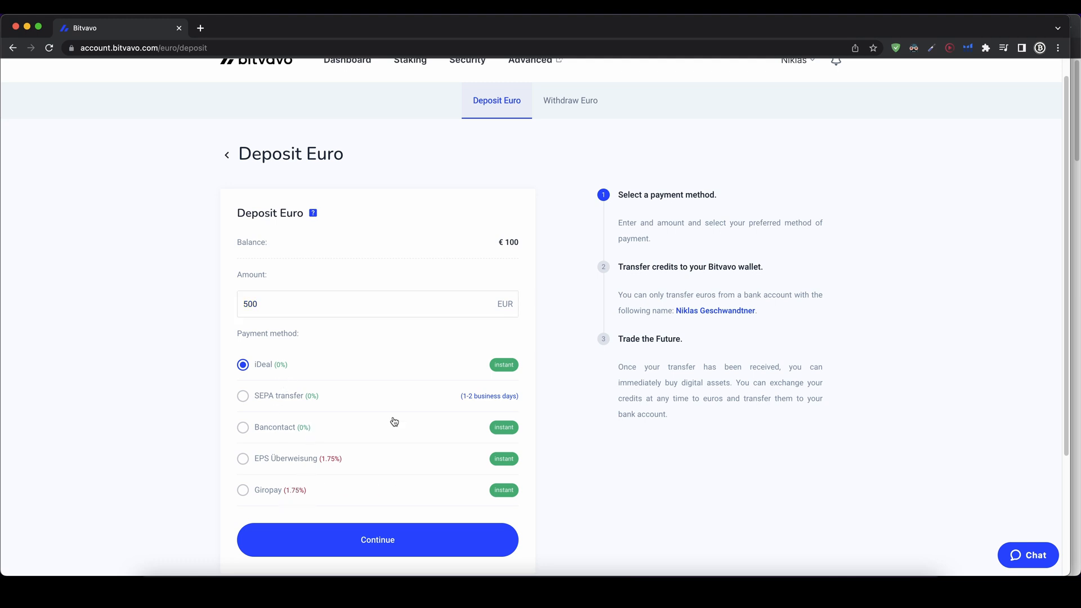
pyautogui.click(244, 395)
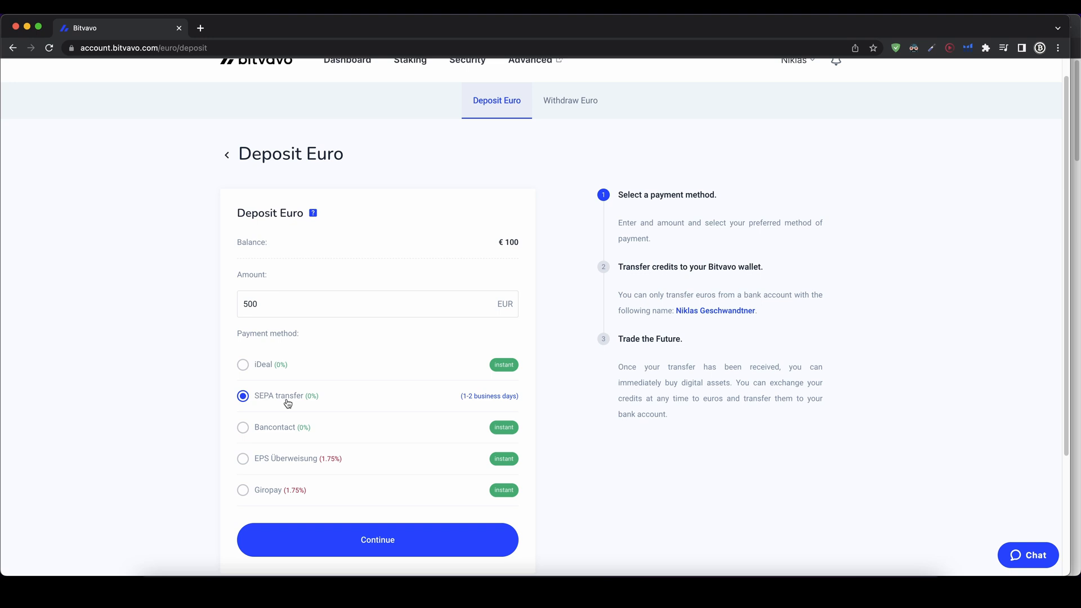
pyautogui.moveTo(478, 400)
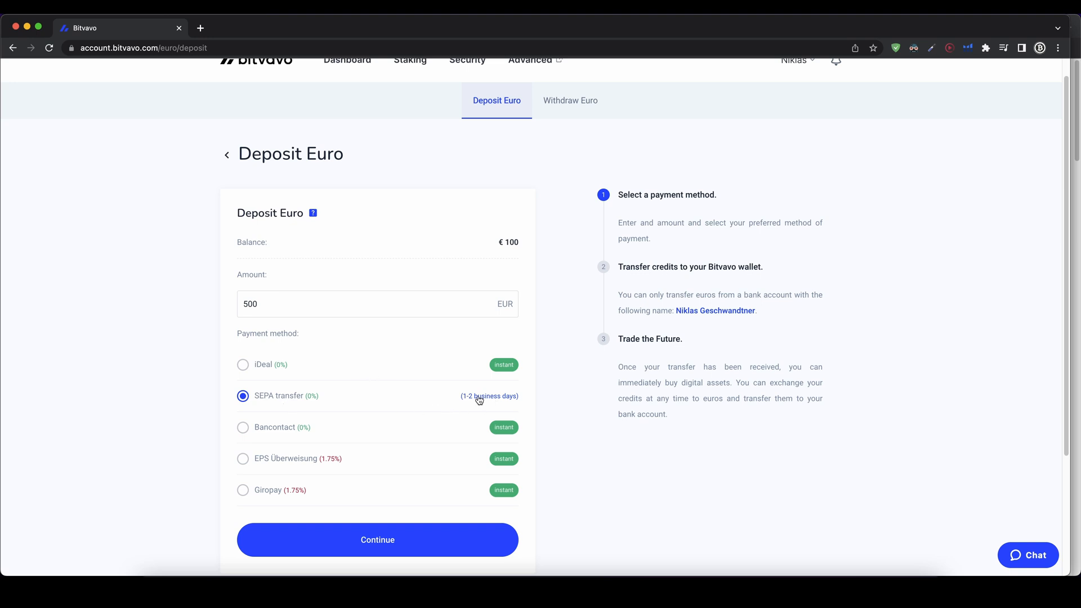
pyautogui.moveTo(514, 402)
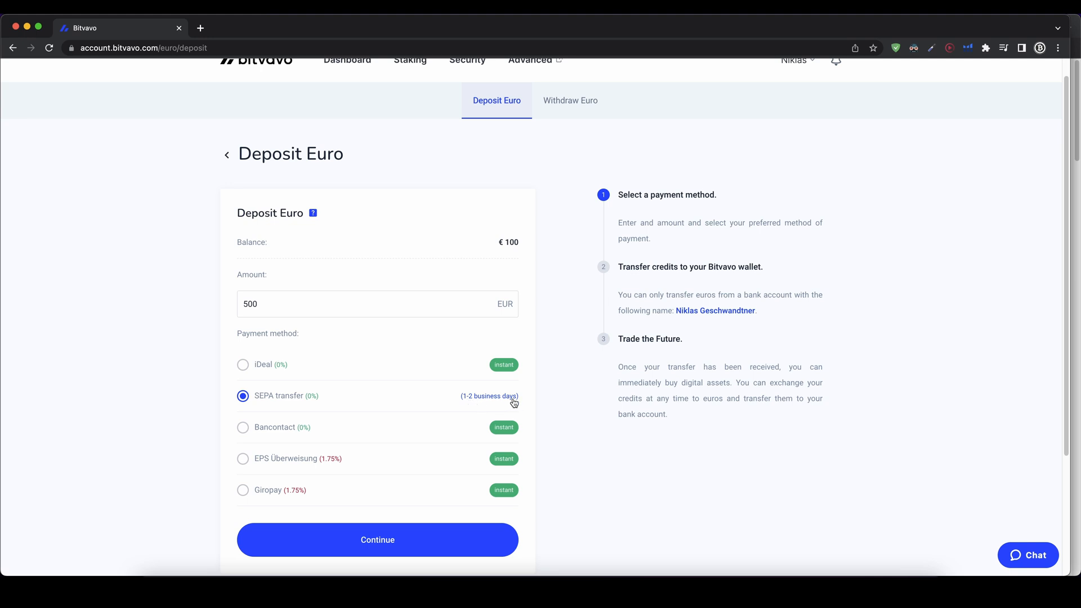
pyautogui.moveTo(509, 493)
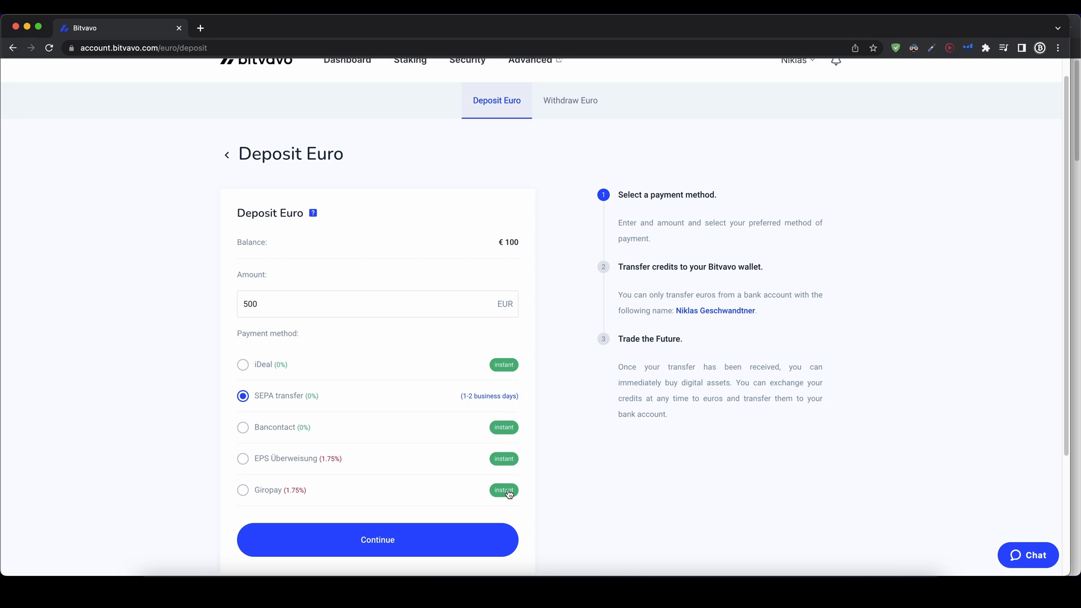
pyautogui.moveTo(357, 398)
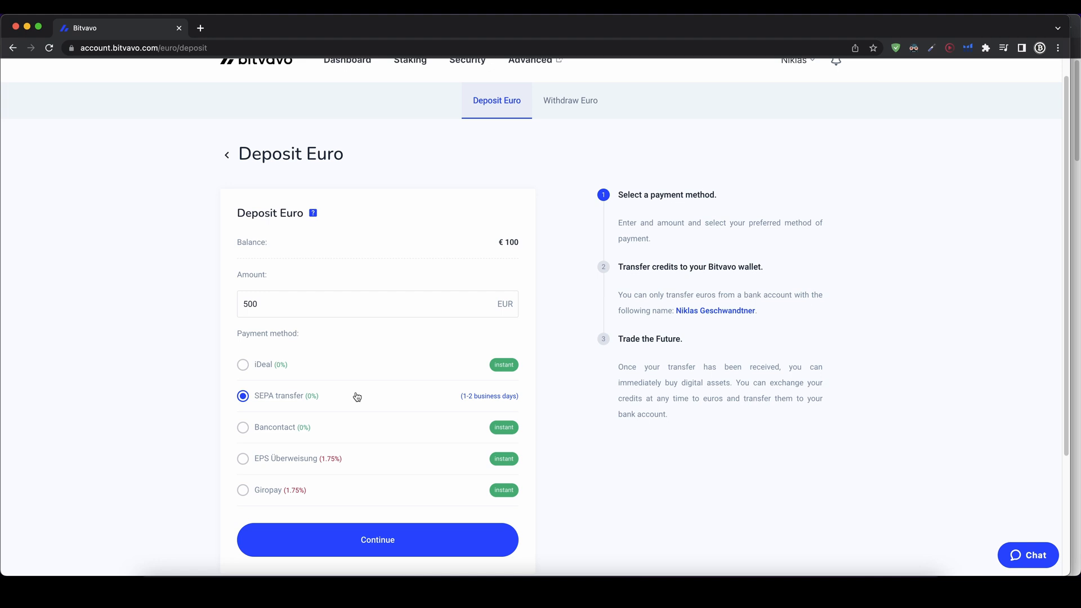
pyautogui.moveTo(305, 407)
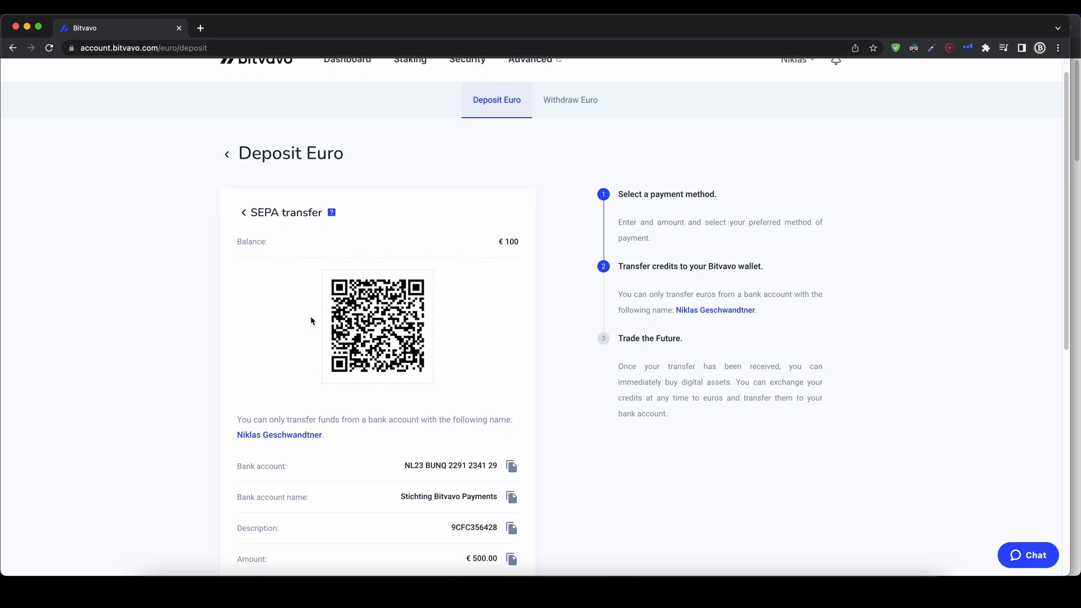
pyautogui.scroll(-3)
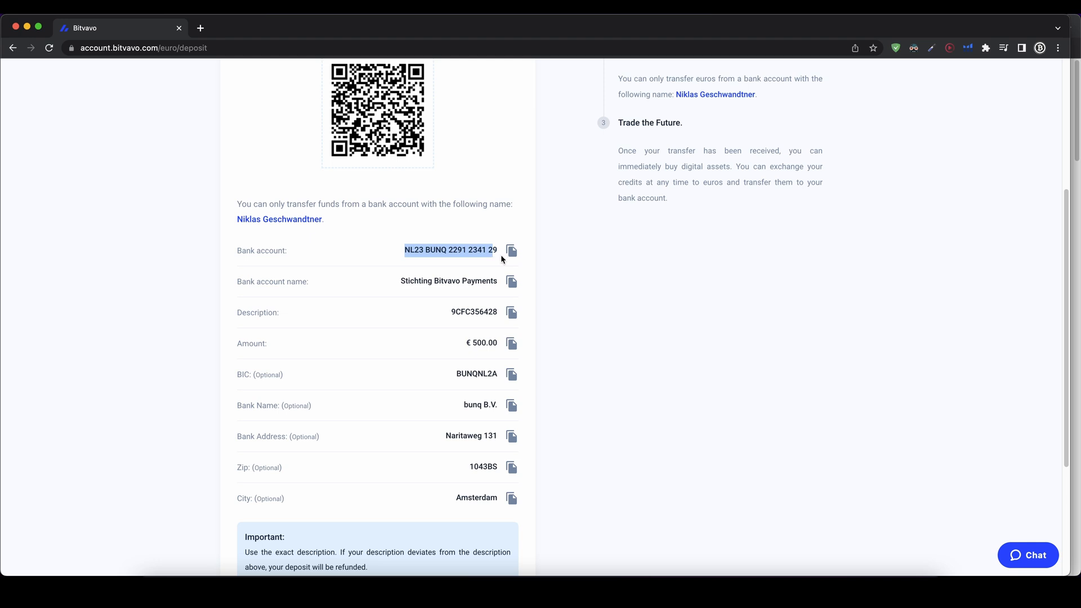
pyautogui.moveTo(401, 282)
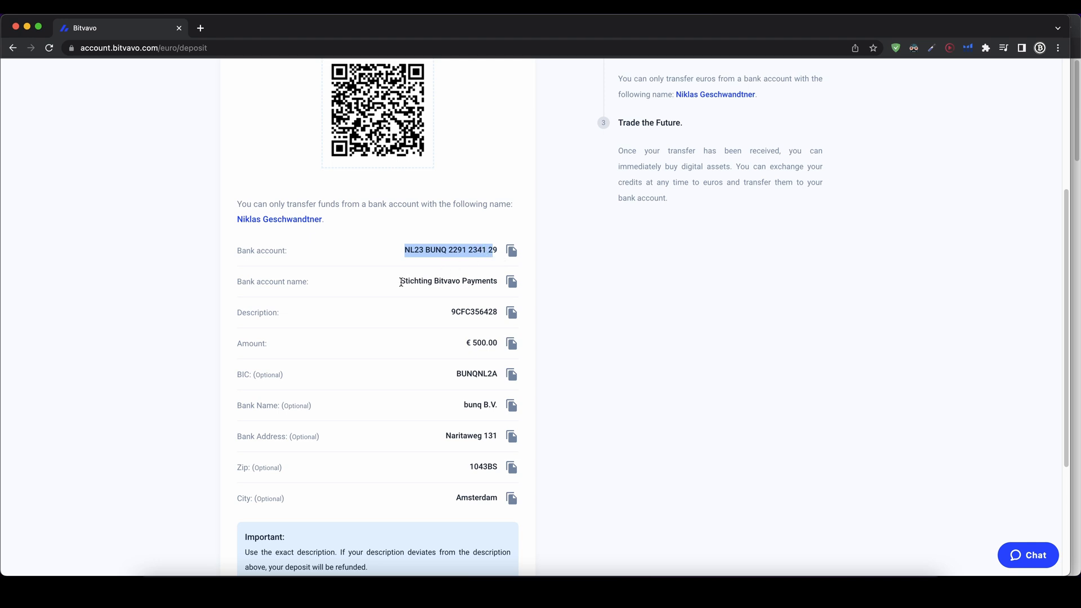
pyautogui.doubleClick(448, 280)
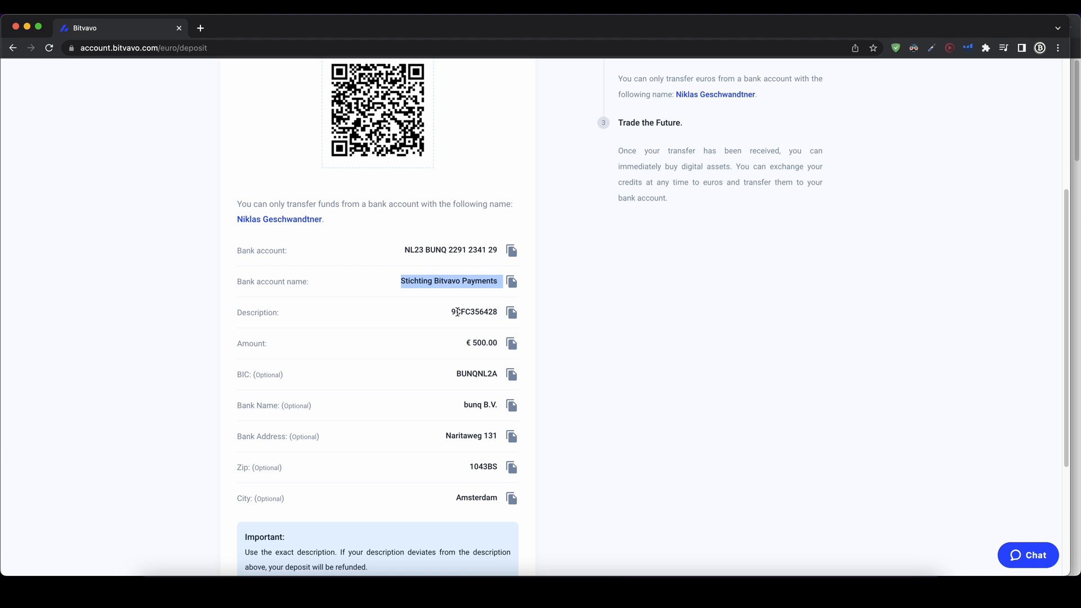
pyautogui.doubleClick(474, 312)
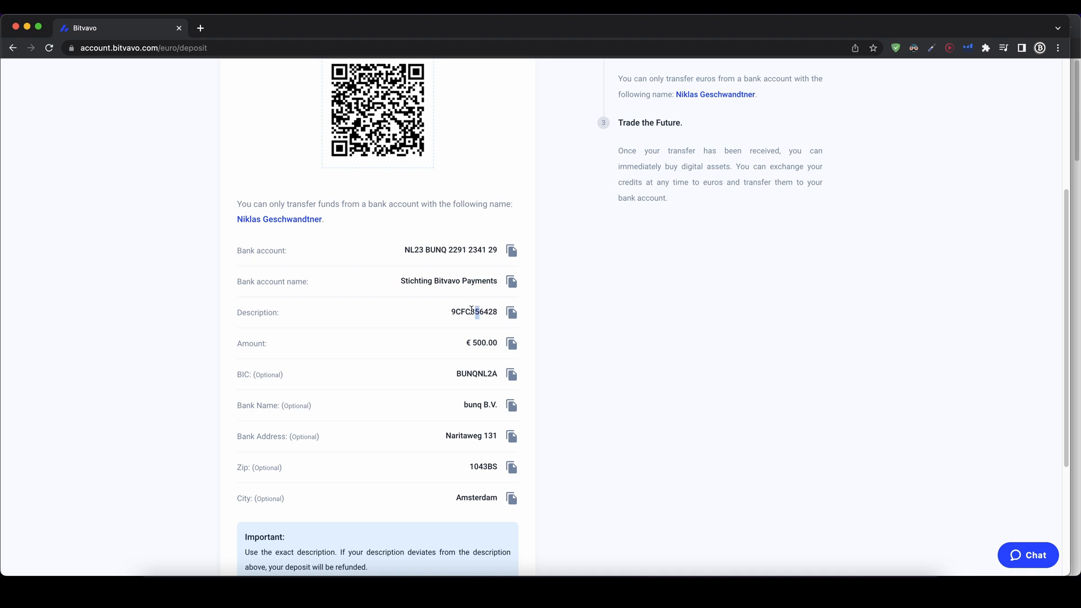
pyautogui.scroll(-3)
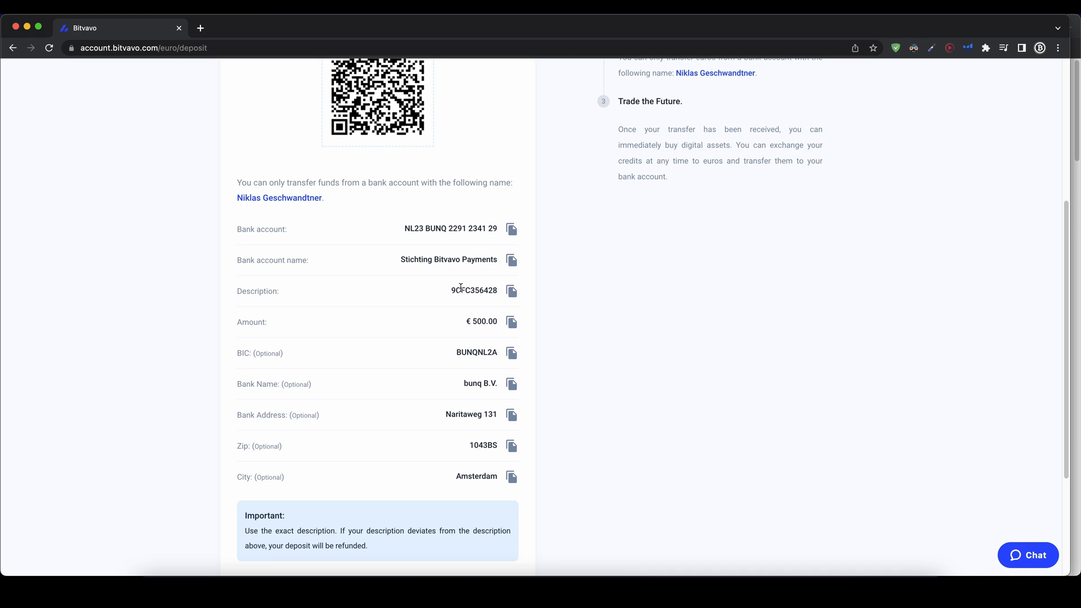
pyautogui.moveTo(373, 551)
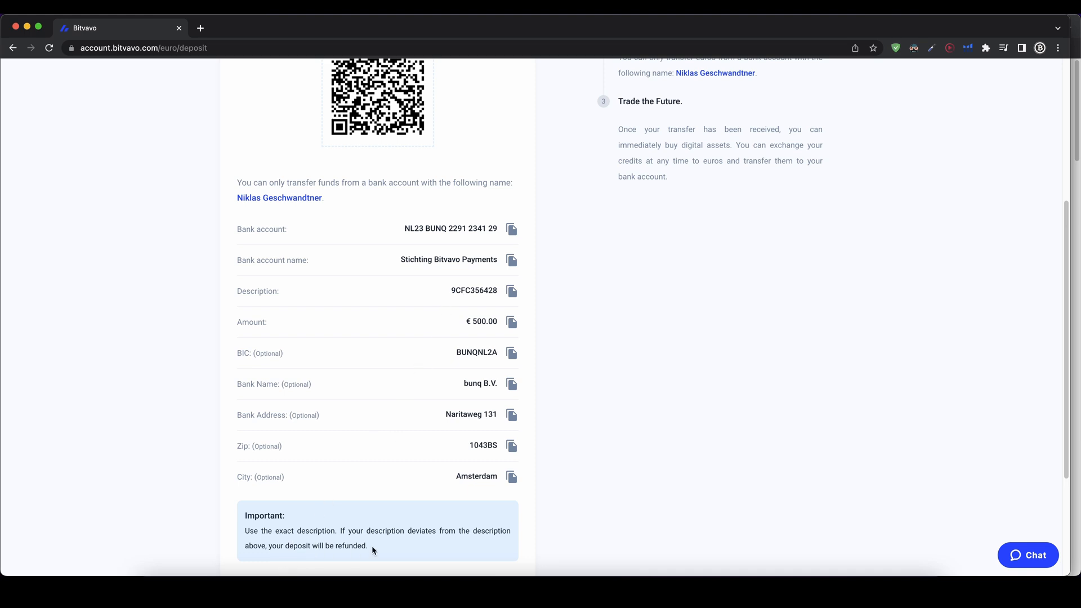
pyautogui.click(512, 291)
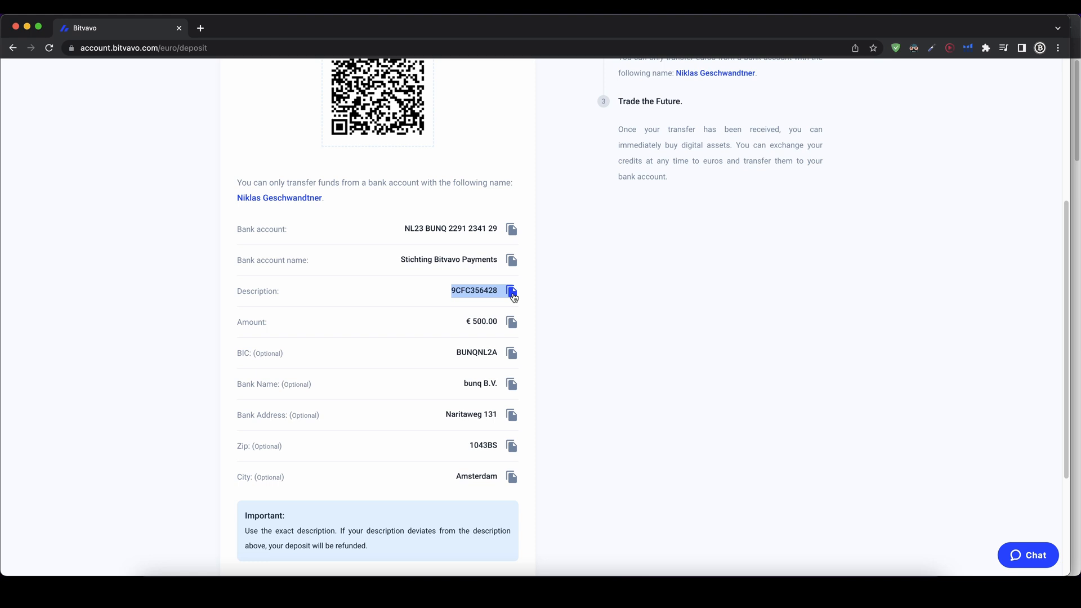
pyautogui.click(512, 291)
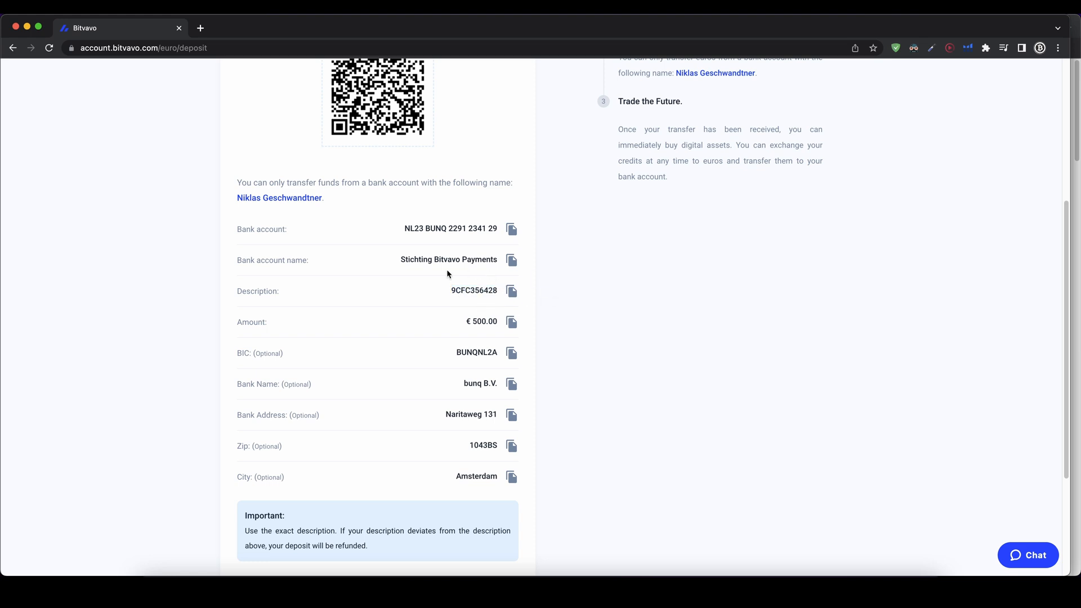
pyautogui.moveTo(585, 265)
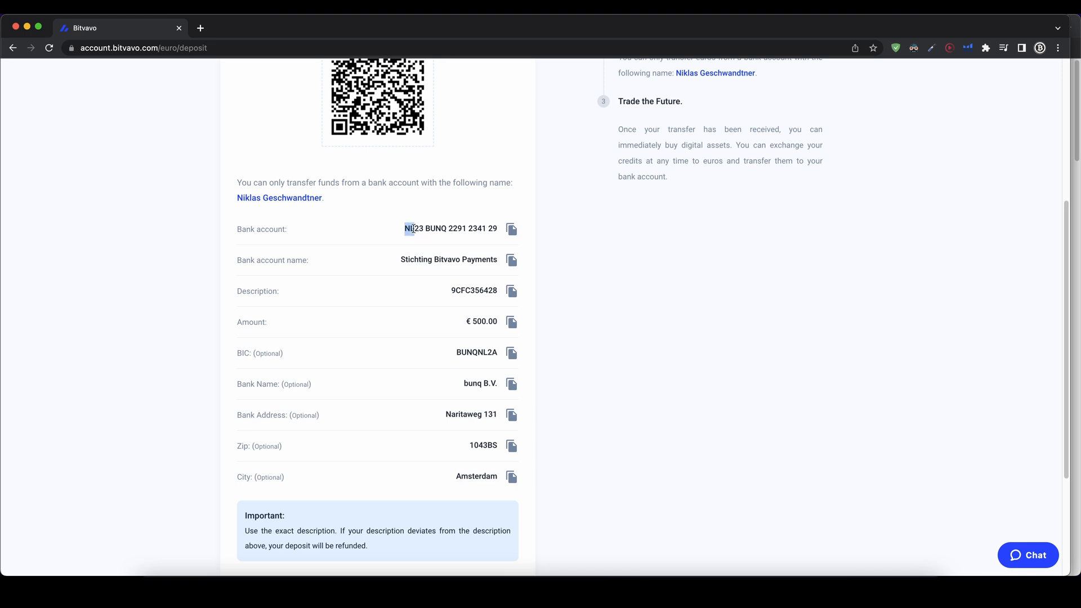
pyautogui.moveTo(511, 339)
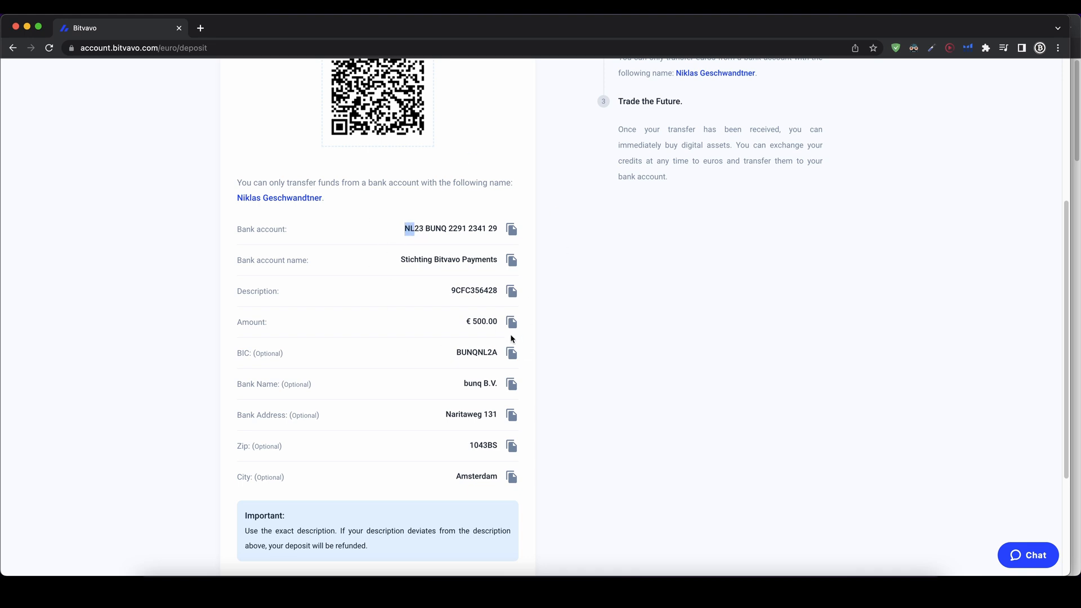
pyautogui.moveTo(501, 287)
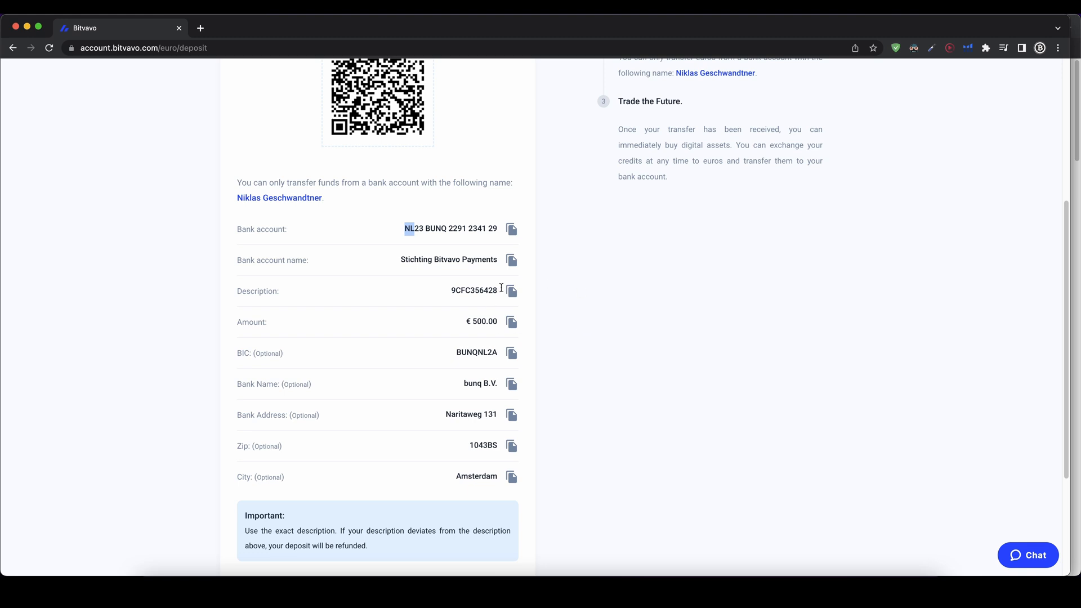
pyautogui.moveTo(602, 314)
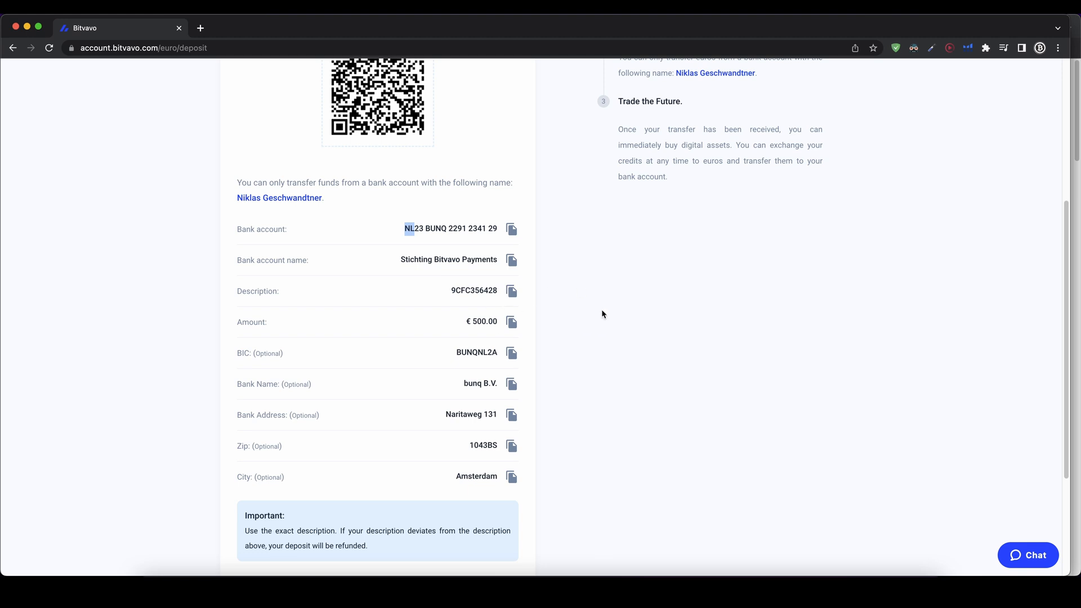
pyautogui.scroll(3)
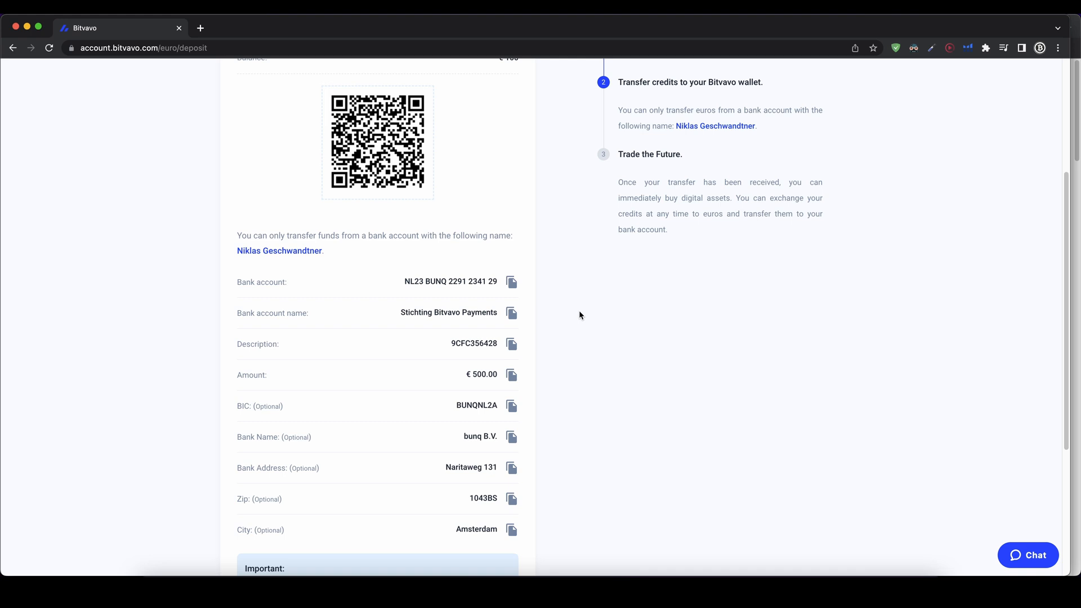
pyautogui.scroll(3)
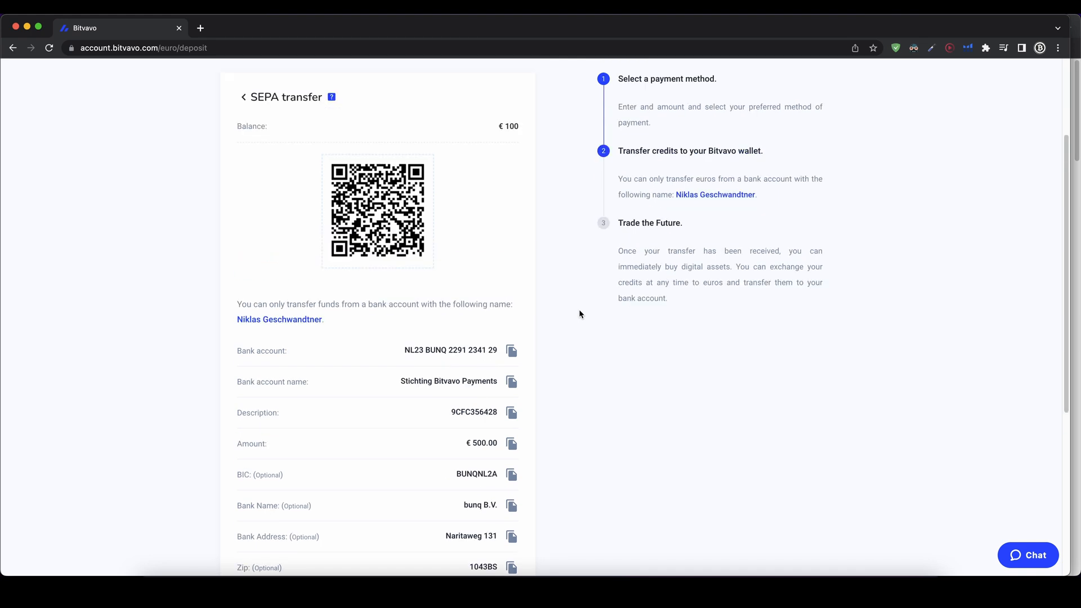
pyautogui.scroll(3)
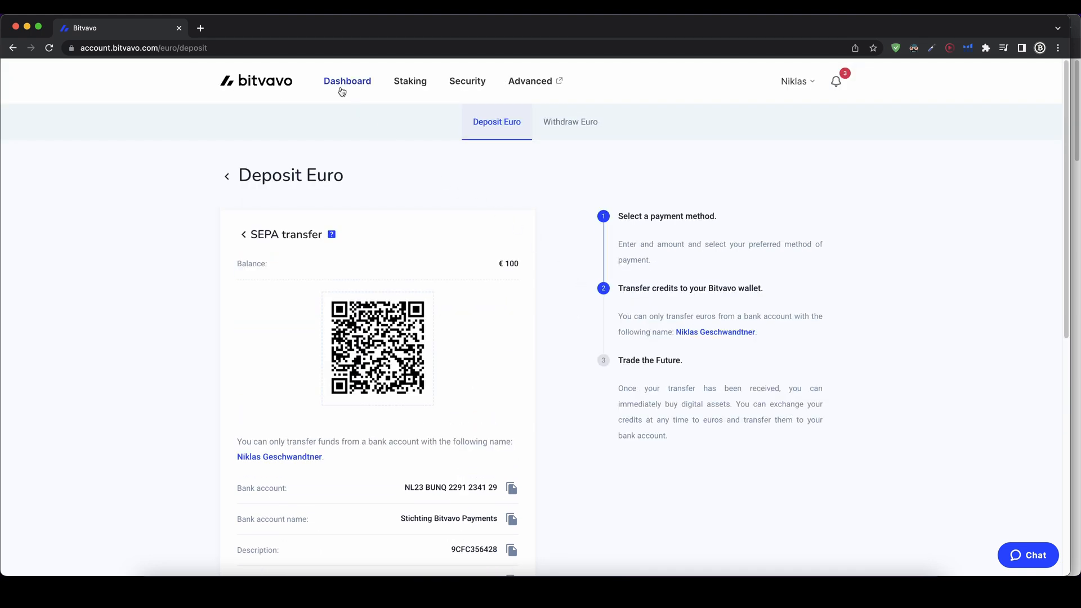
pyautogui.click(348, 81)
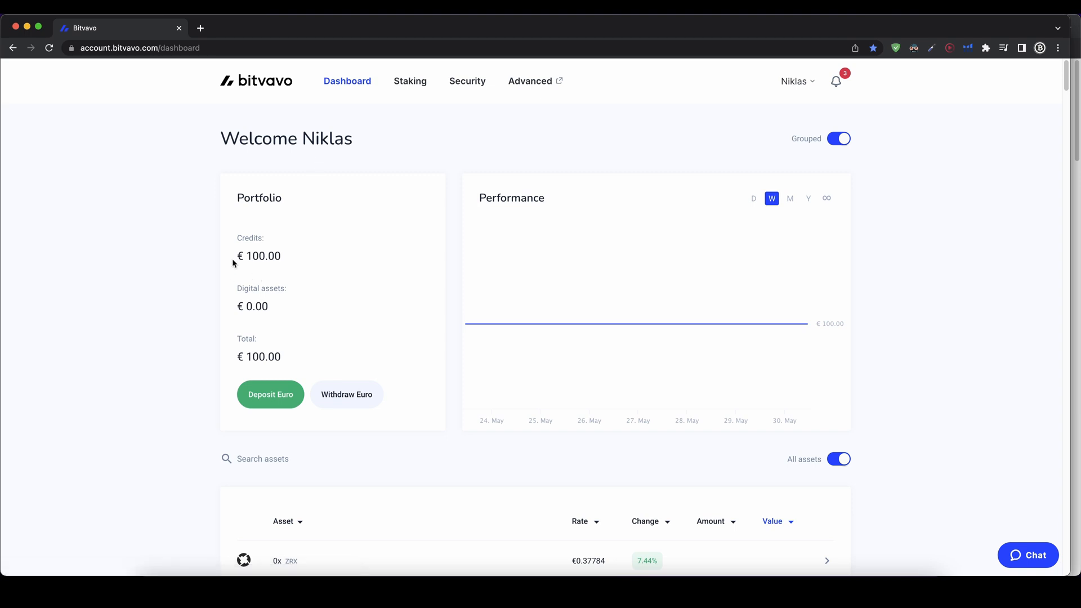
pyautogui.doubleClick(263, 256)
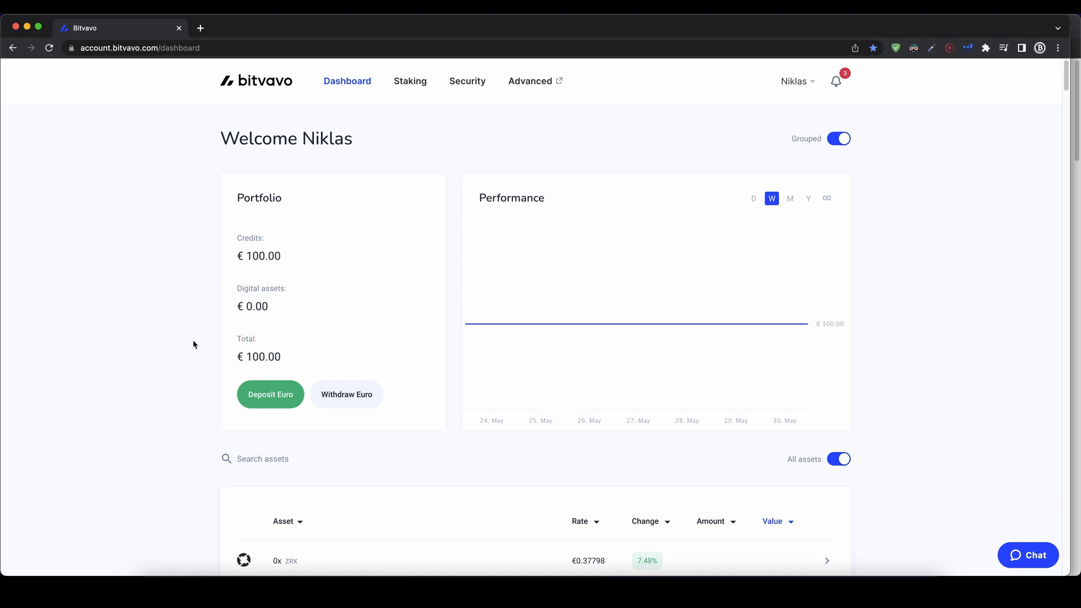
pyautogui.scroll(-3)
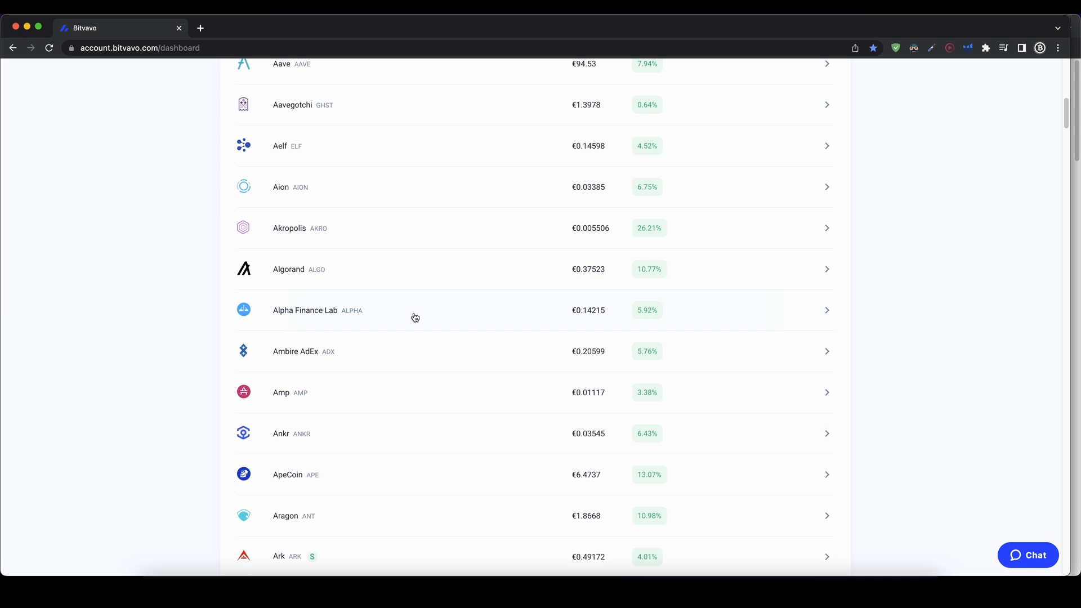
pyautogui.scroll(-3)
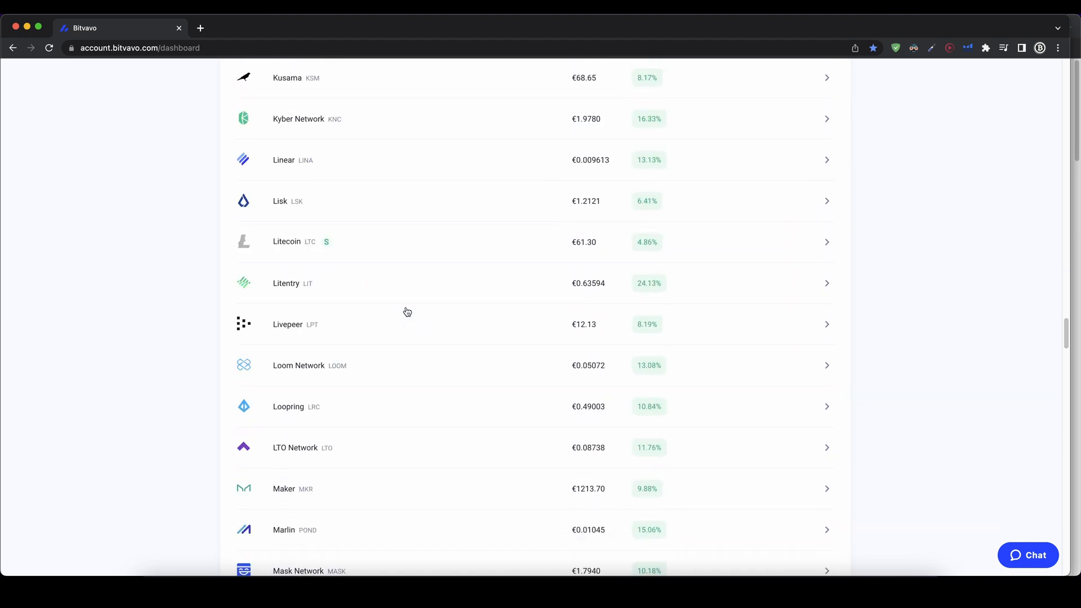
pyautogui.scroll(-3)
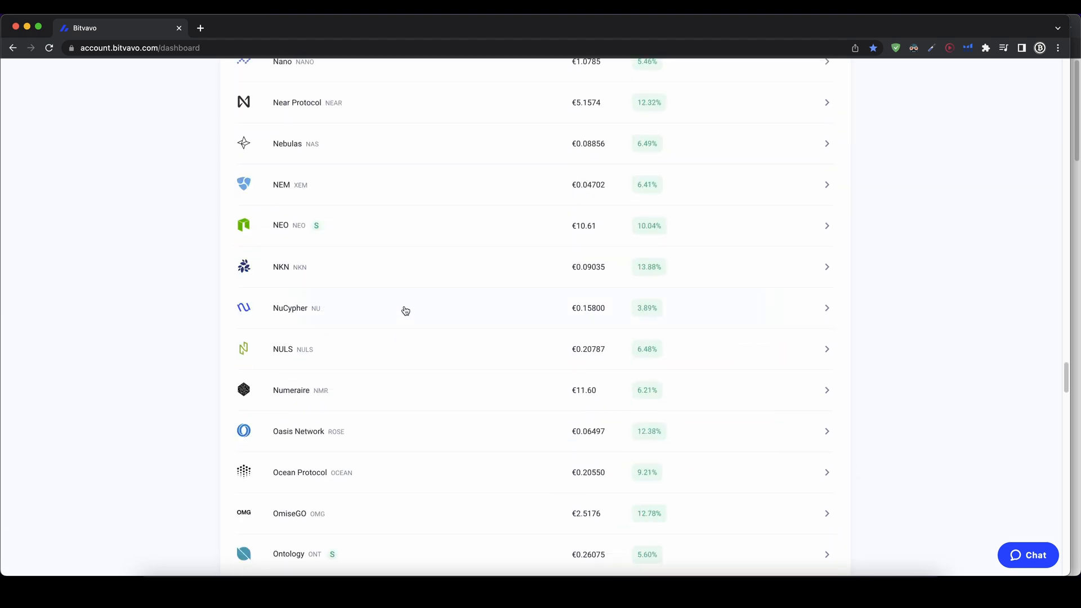
pyautogui.scroll(3)
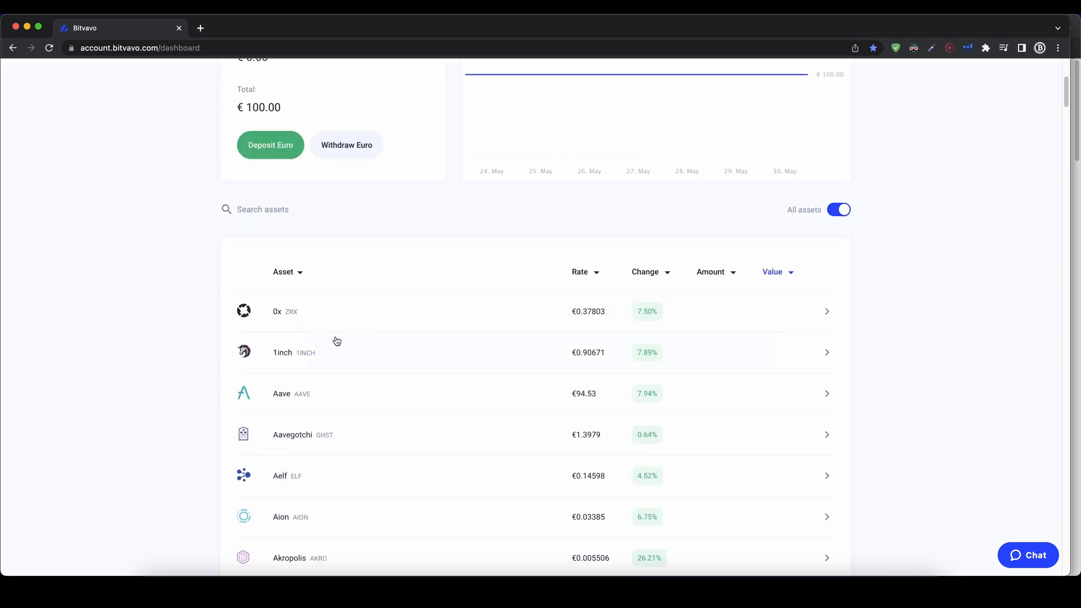
pyautogui.scroll(3)
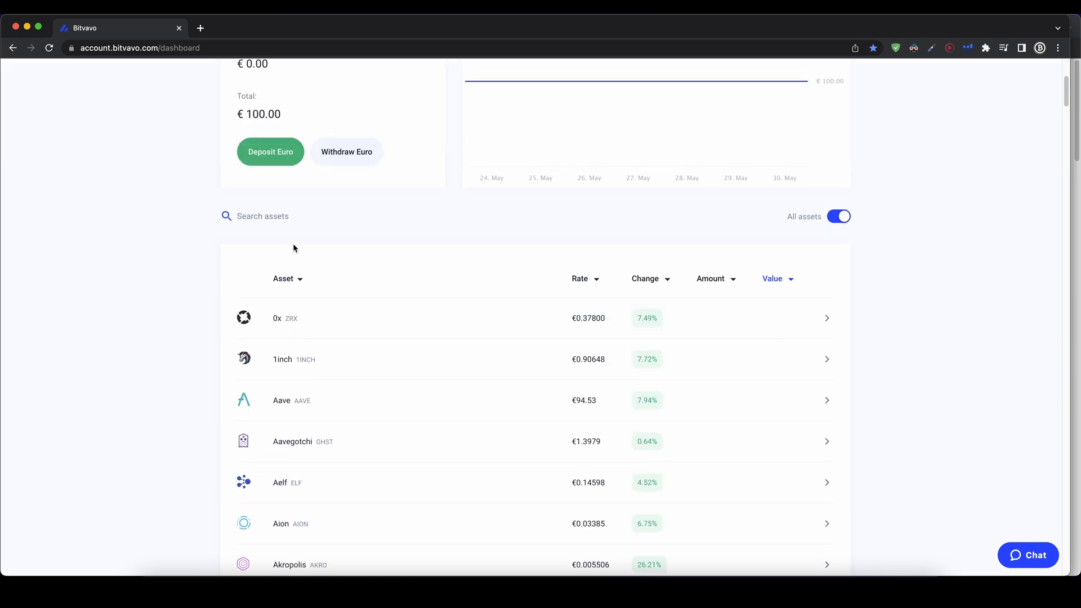
# Step: Search 'bitcoin' and show Bitcoin's BTC network deposit address
pyautogui.write('bitcoin')
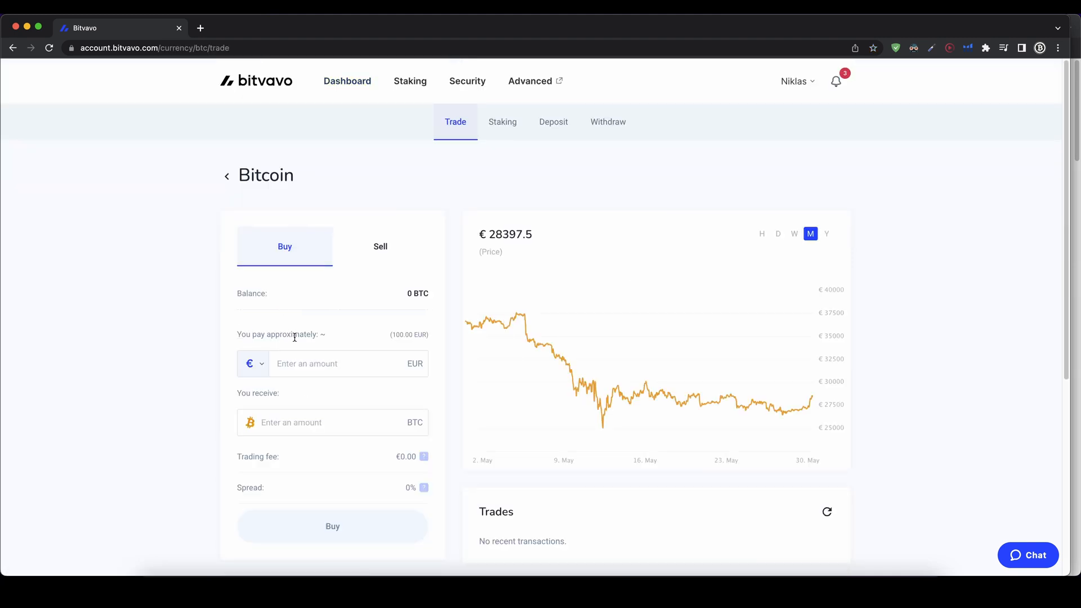
pyautogui.click(553, 121)
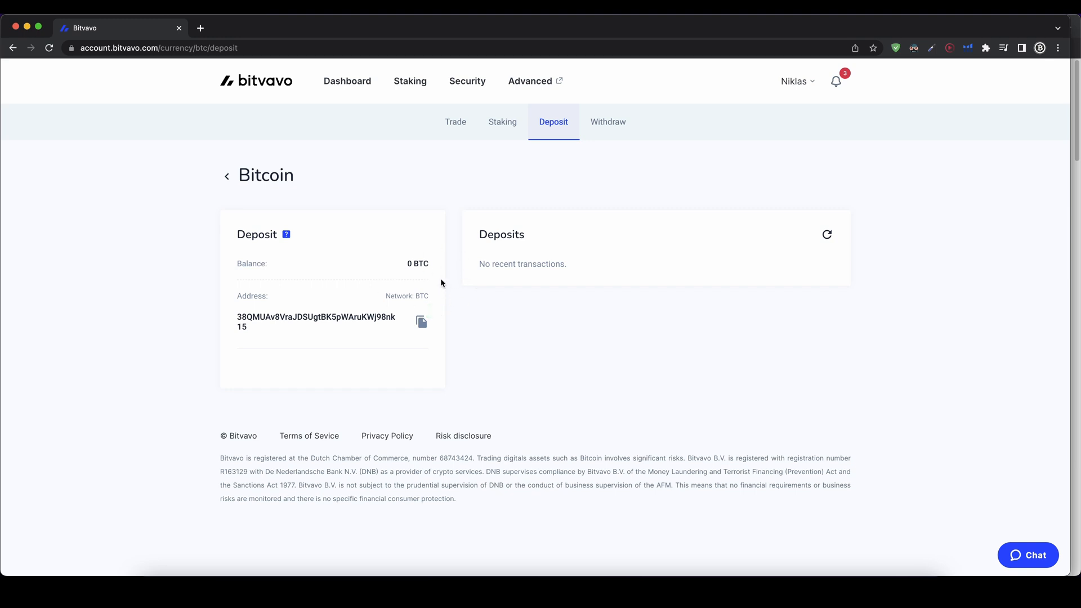
pyautogui.moveTo(432, 262)
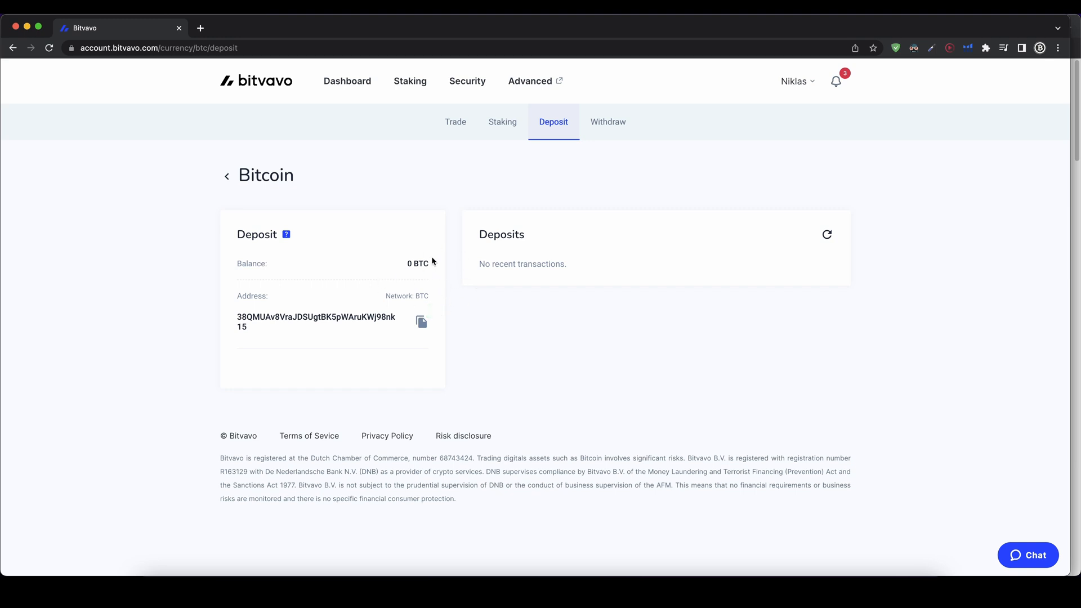
pyautogui.moveTo(254, 184)
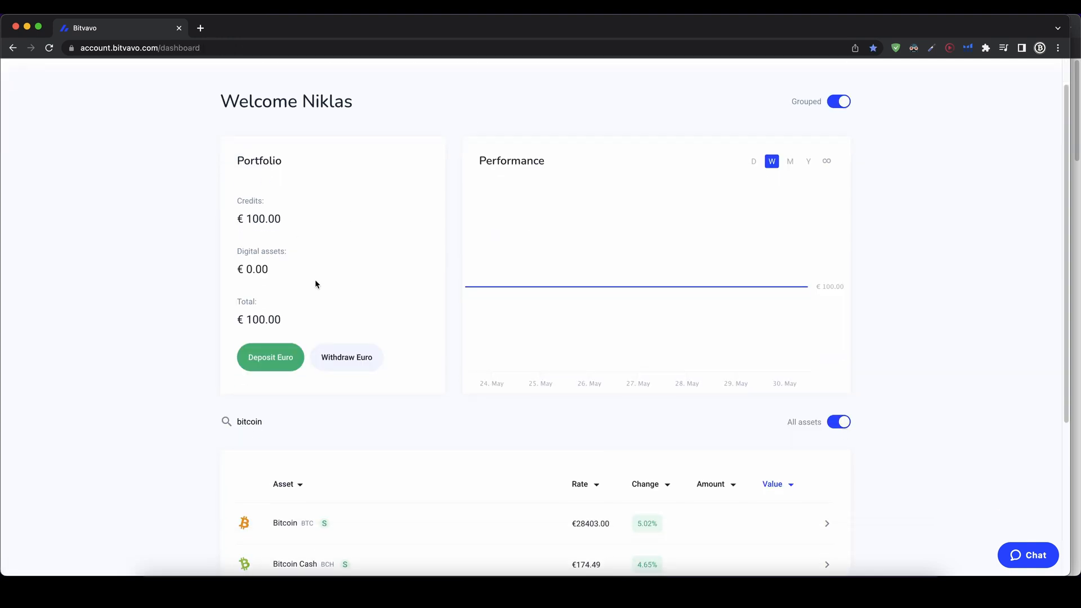
# Step: Search 'usdt' and reach Tether's deposit section with the ERC-20-only warning
pyautogui.scroll(-3)
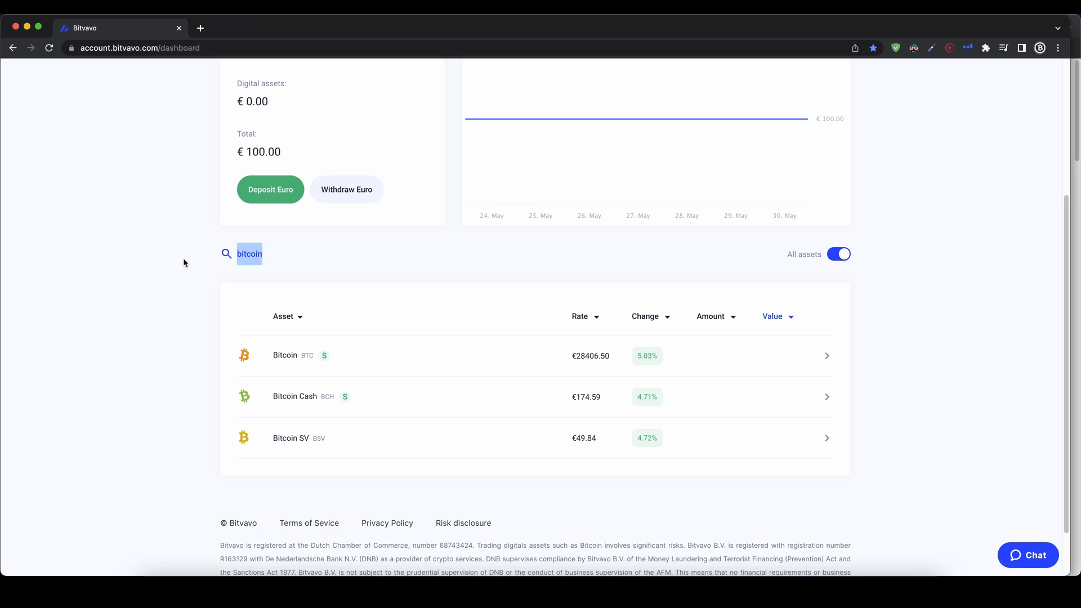
pyautogui.write('usdt')
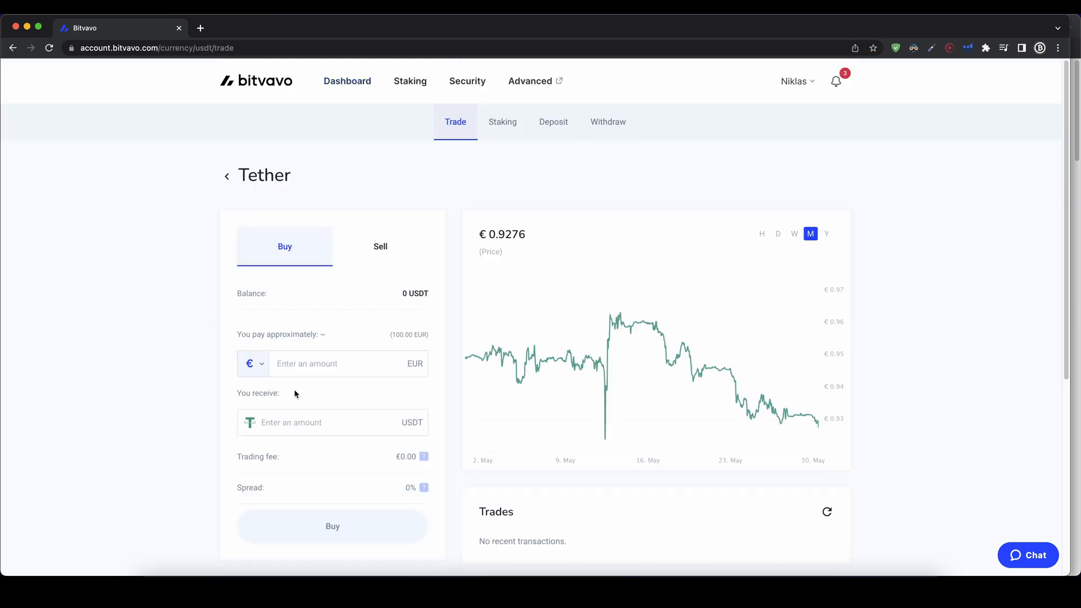
pyautogui.click(553, 122)
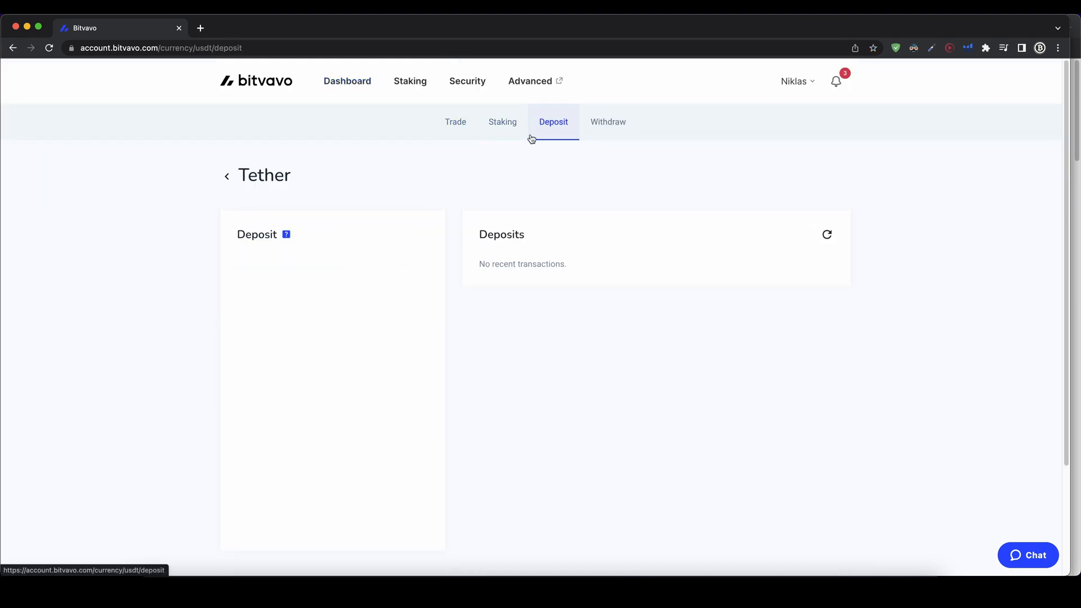
pyautogui.click(553, 121)
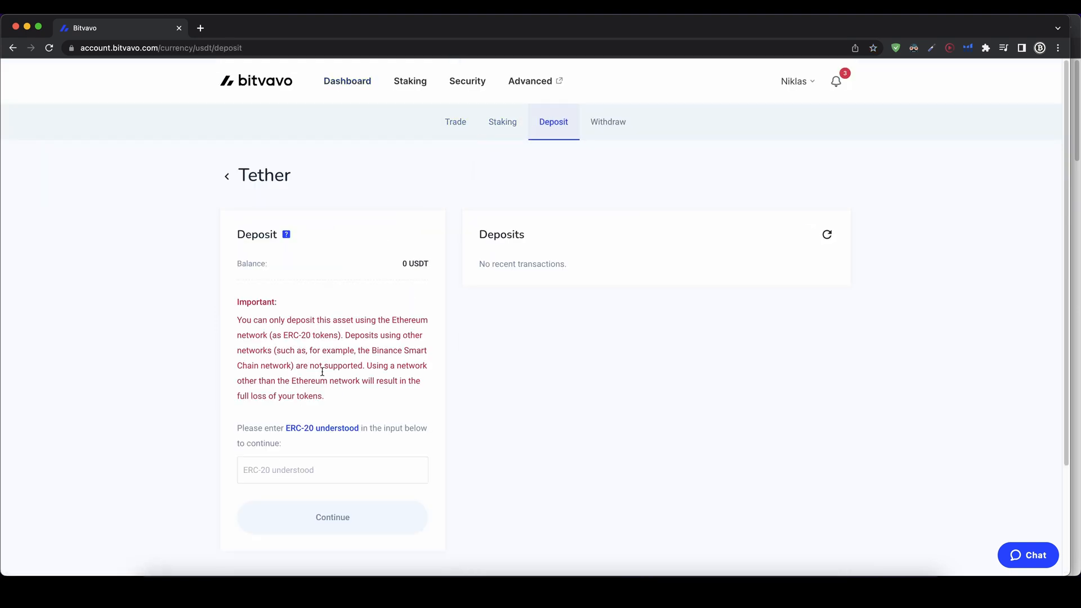
pyautogui.moveTo(333, 285)
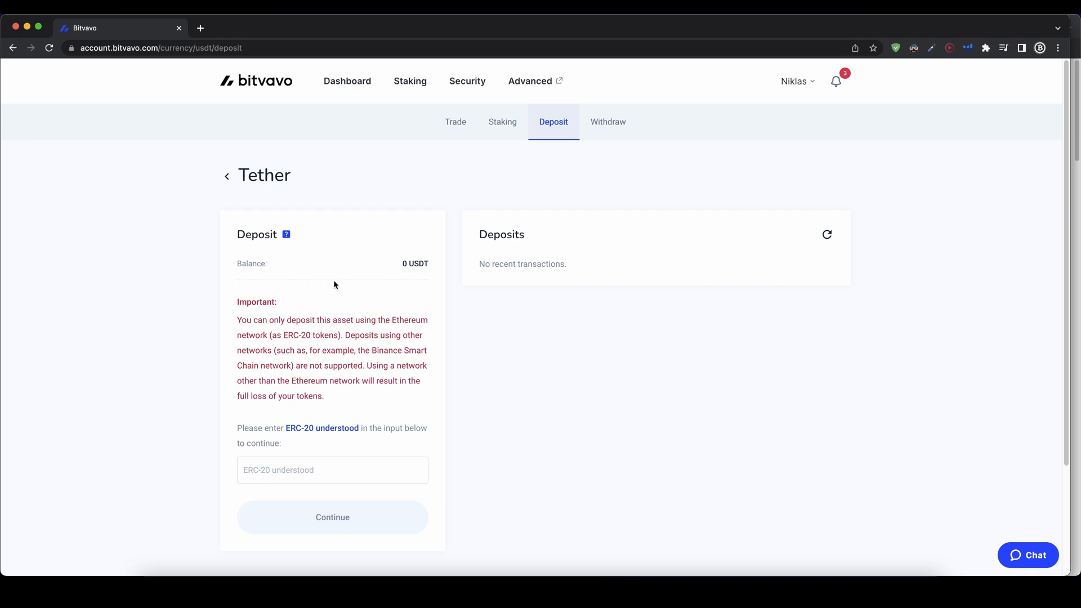
pyautogui.moveTo(268, 332)
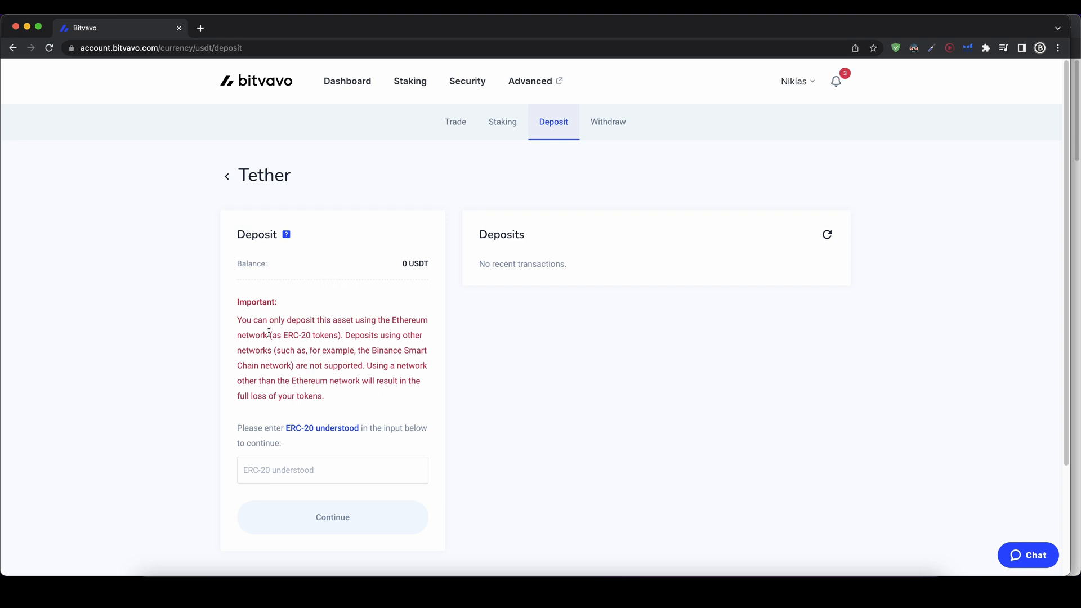
pyautogui.doubleClick(308, 335)
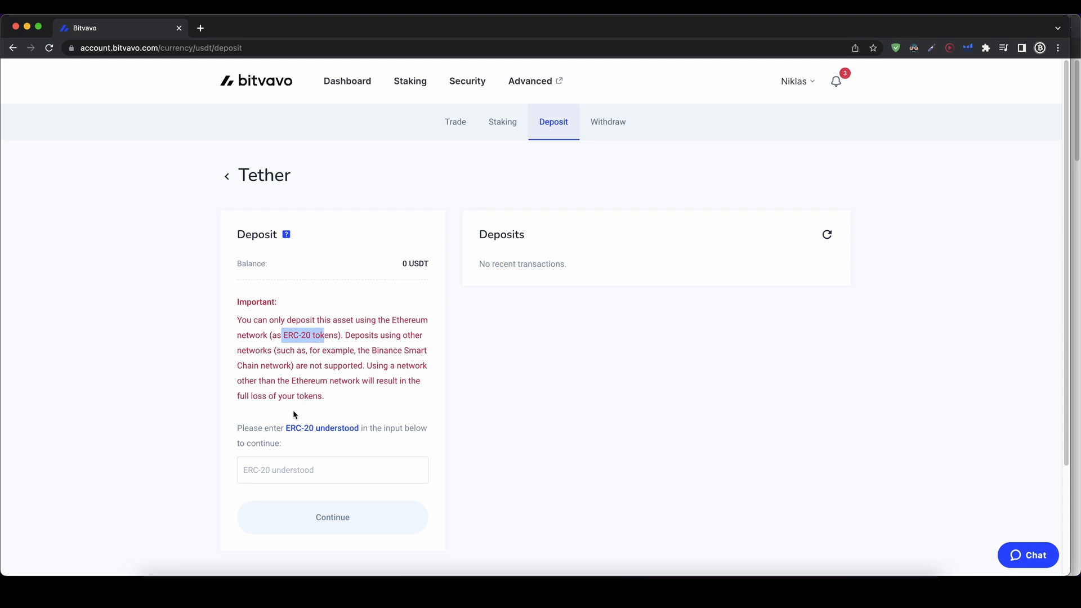
# Step: Acknowledge with 'ERC-20 understood' to reveal and select Tether's ETH network address
pyautogui.click(331, 469)
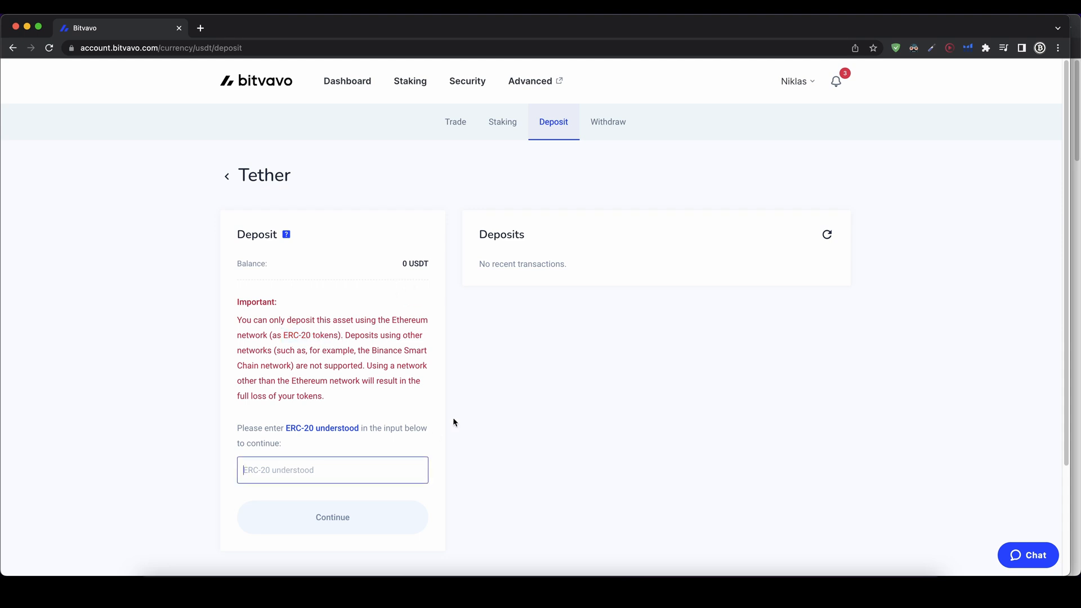
pyautogui.write('ERC')
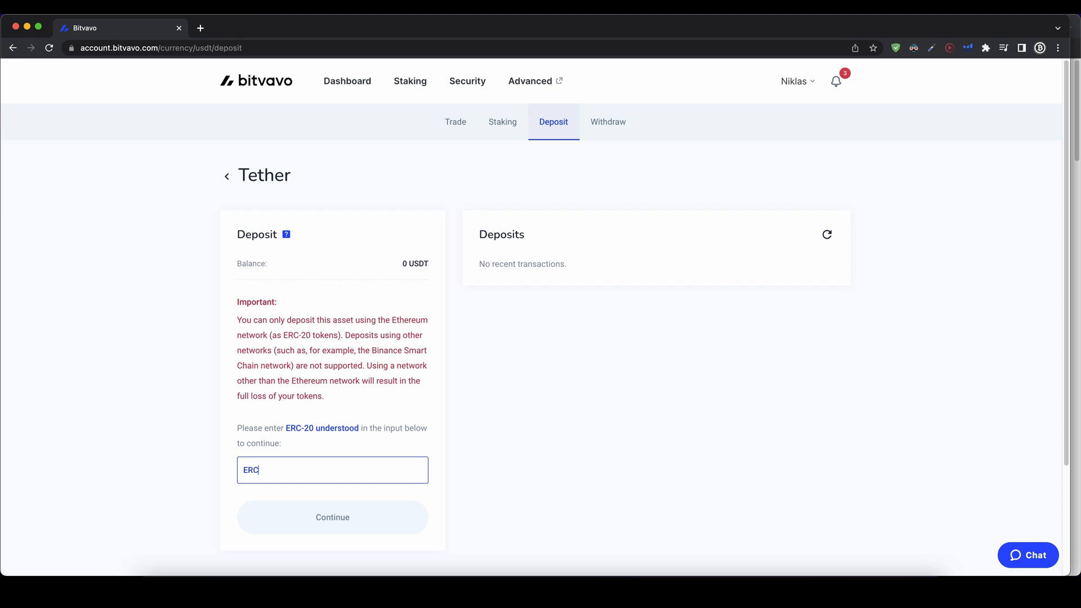
pyautogui.write('-20 unders')
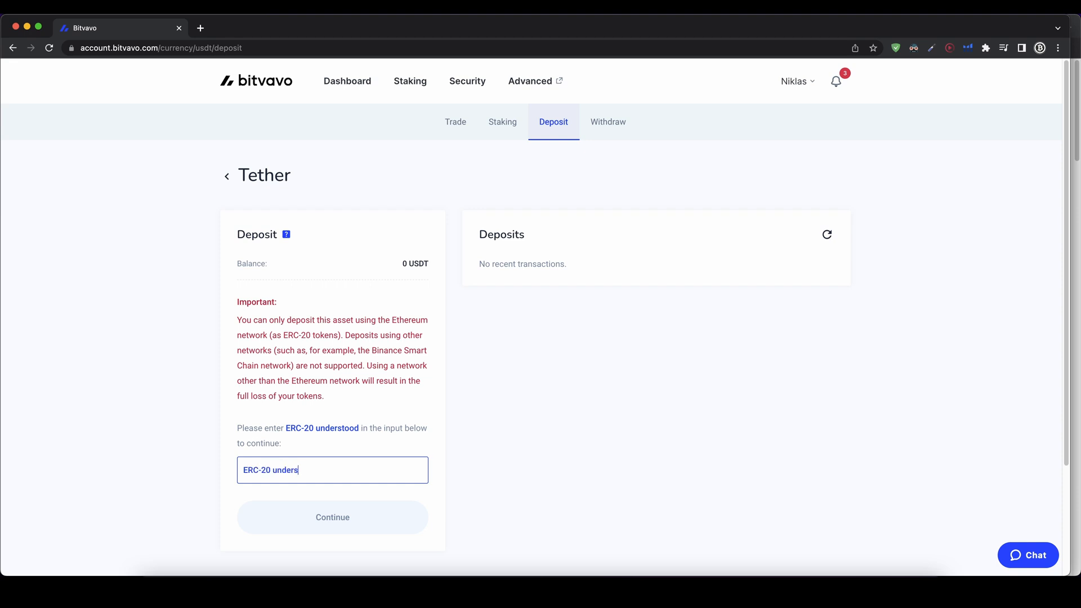
pyautogui.write('tood')
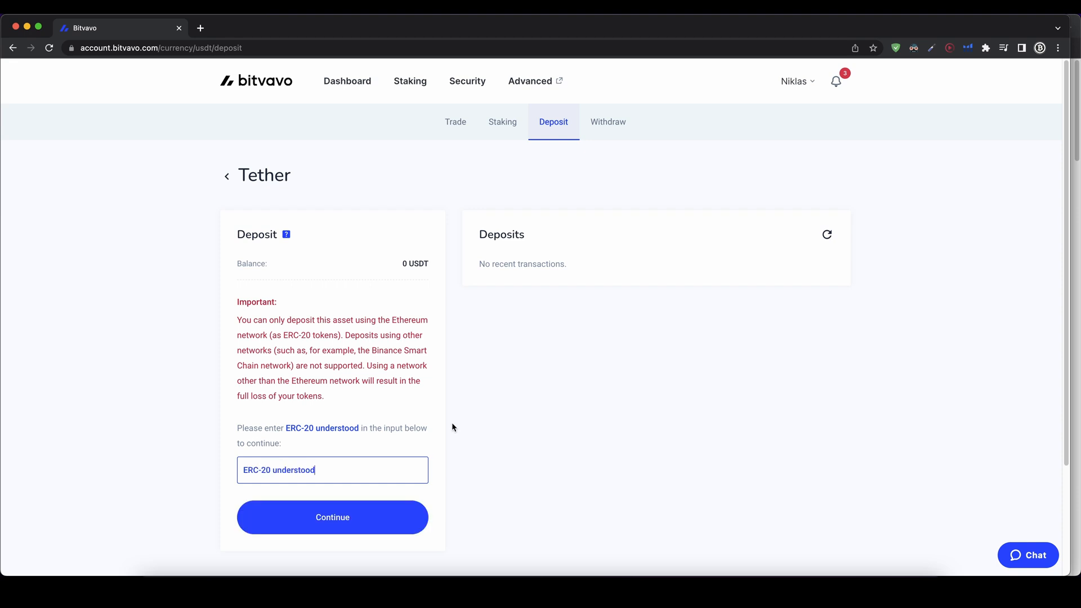
pyautogui.click(331, 517)
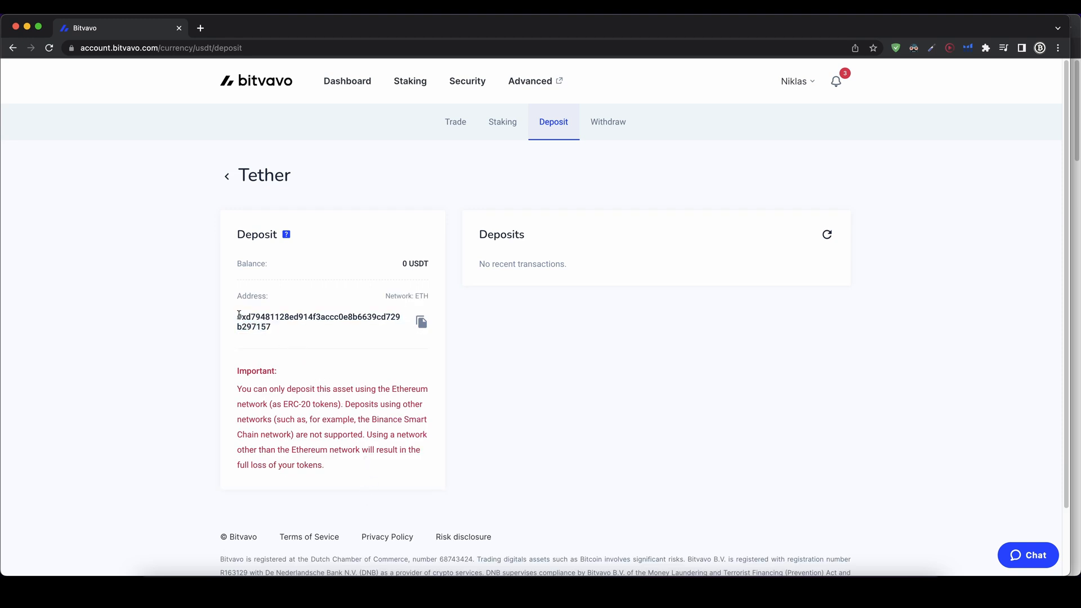
pyautogui.doubleClick(318, 318)
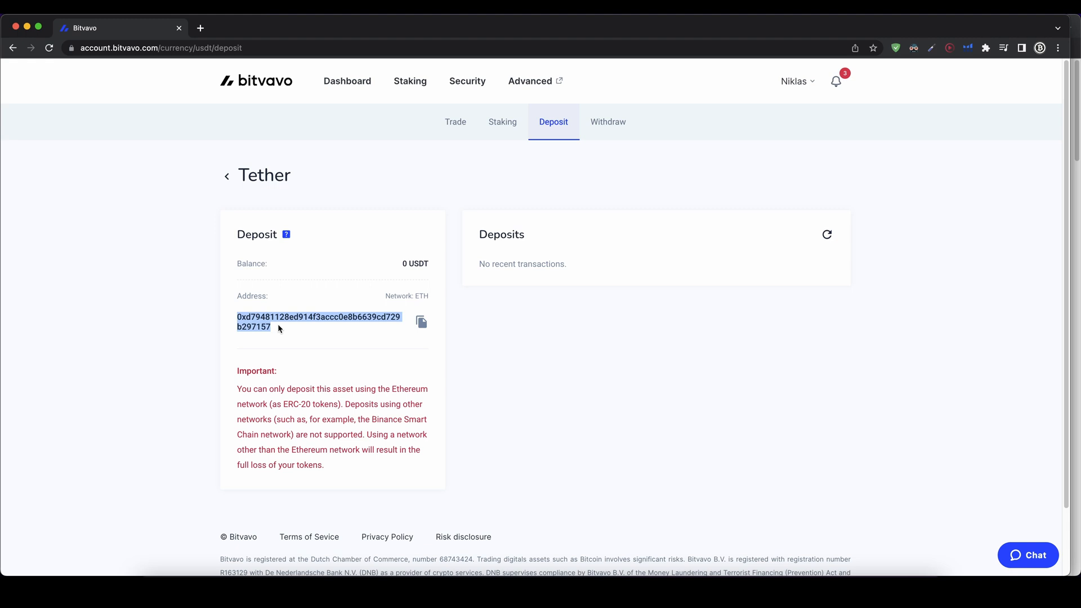
pyautogui.moveTo(275, 336)
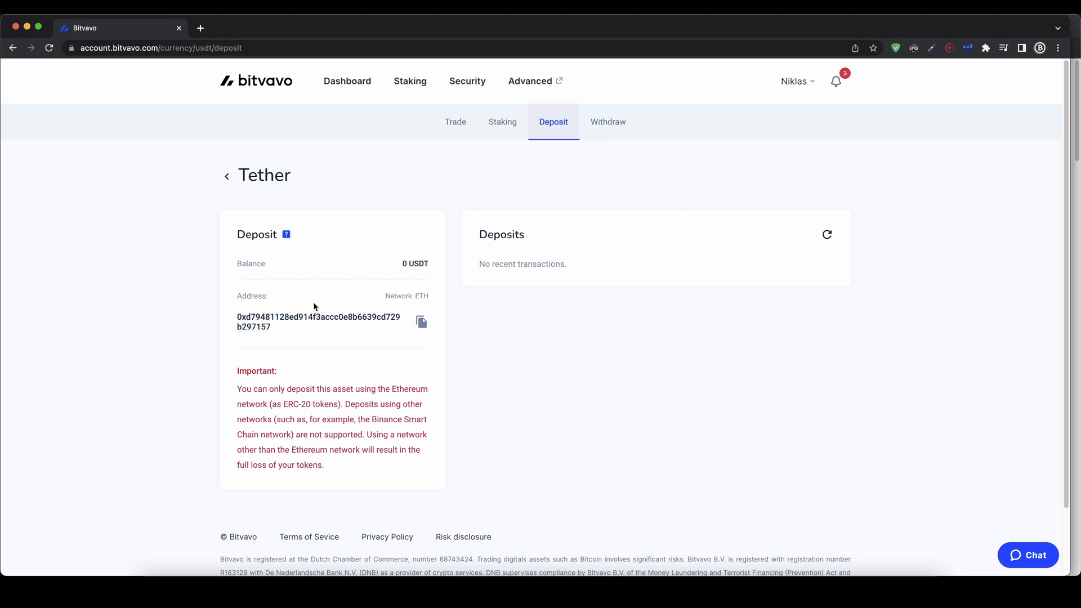
pyautogui.doubleClick(293, 404)
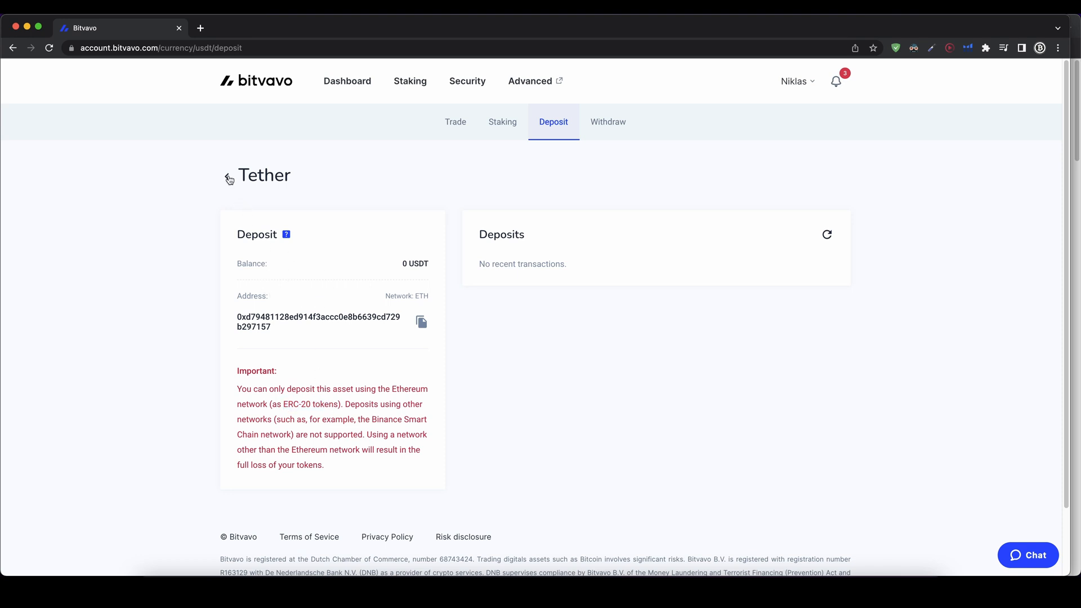
pyautogui.moveTo(227, 190)
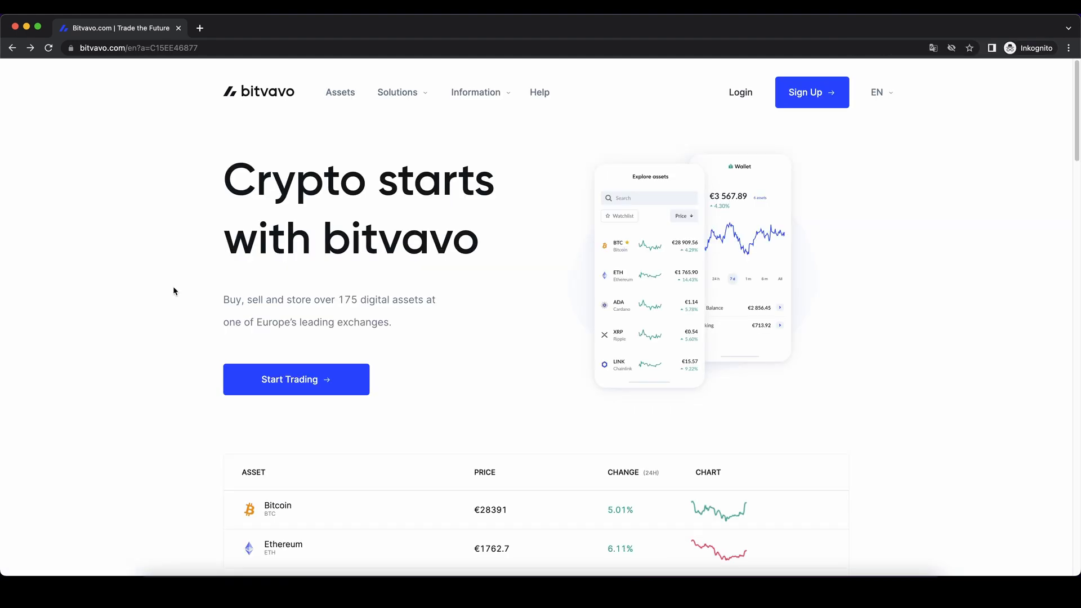
# Step: Reach the Create Account form from the homepage via Start Trading
pyautogui.click(296, 379)
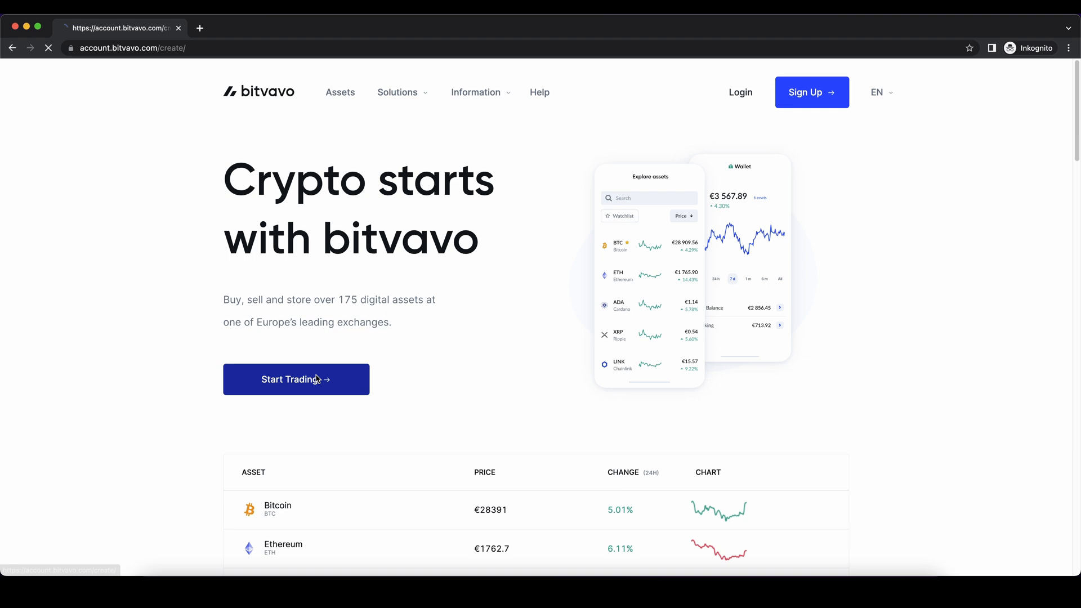
pyautogui.click(295, 380)
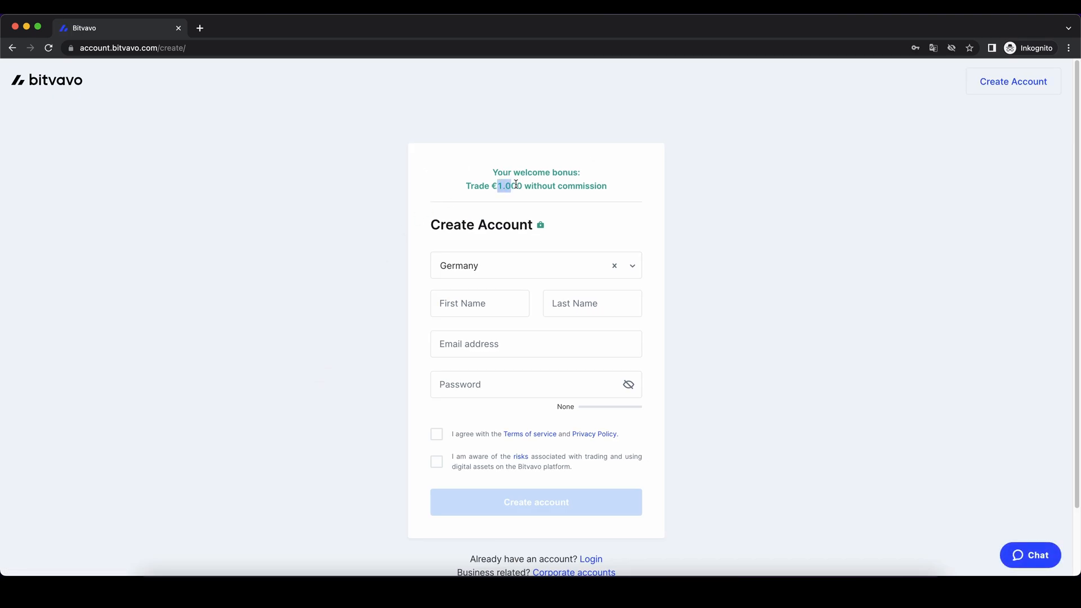